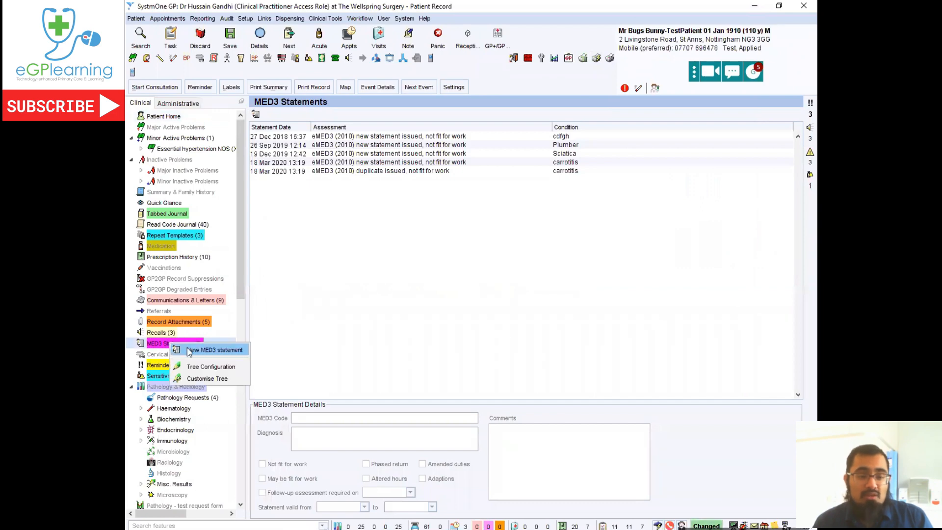
Create a MED3 statement: free-text diagnosis 'low back pain', valid for 1 week.
{"action": "left_click", "coordinate": [214, 350]}
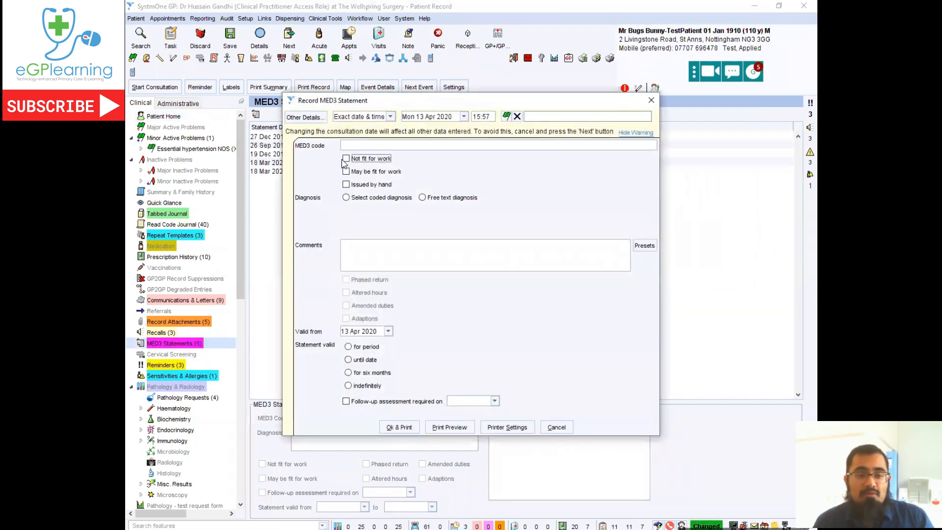
{"action": "left_click", "coordinate": [346, 158]}
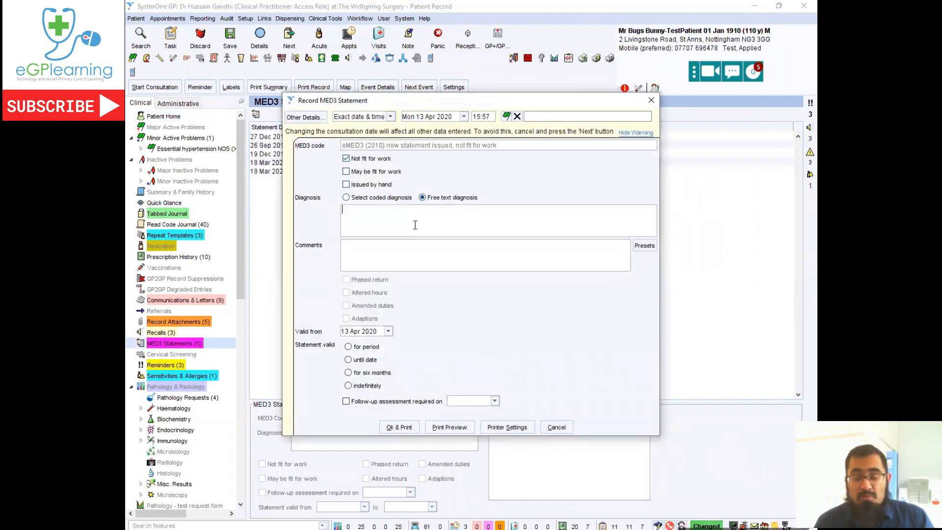
{"action": "type", "text": "low b"}
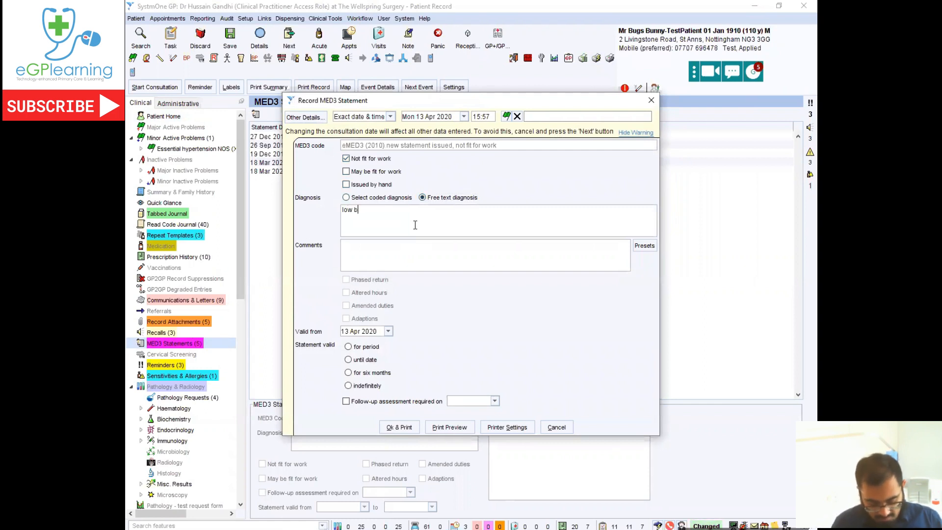
{"action": "type", "text": "ack pain"}
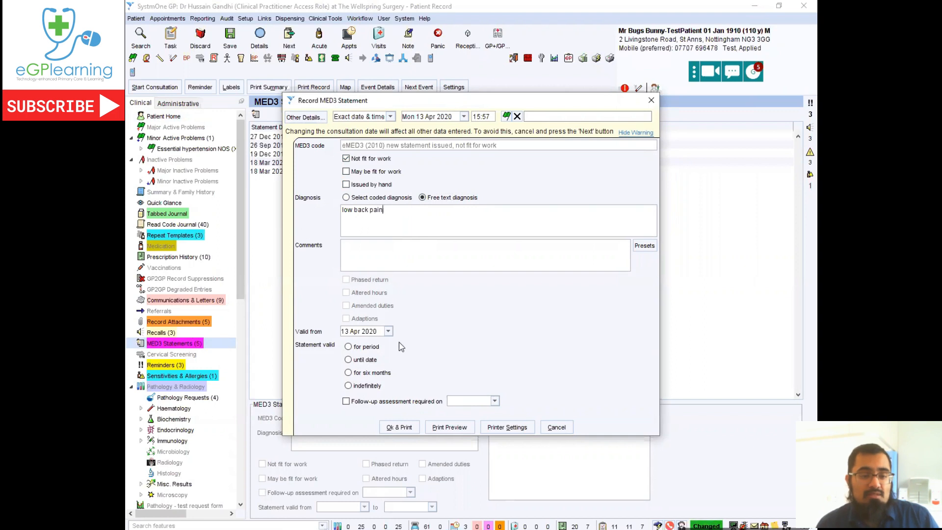
{"action": "left_click", "coordinate": [348, 346]}
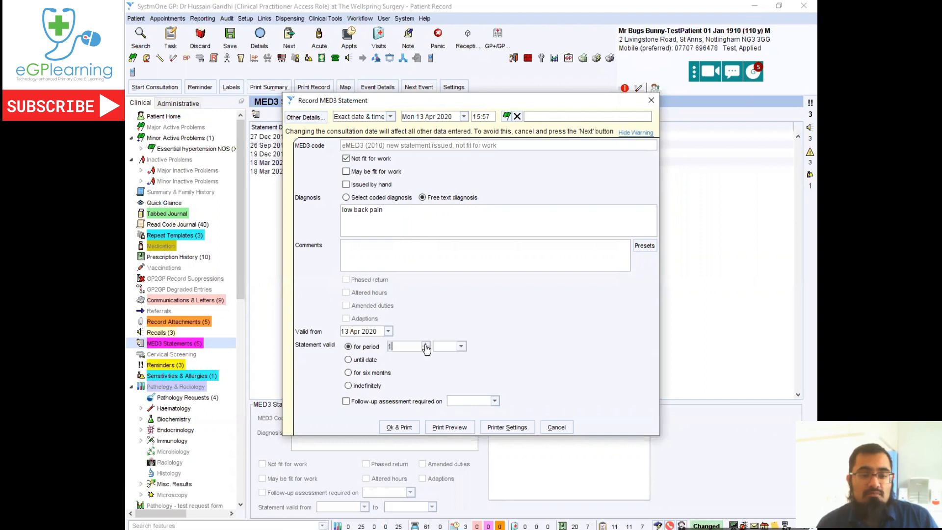
{"action": "left_click", "coordinate": [460, 346]}
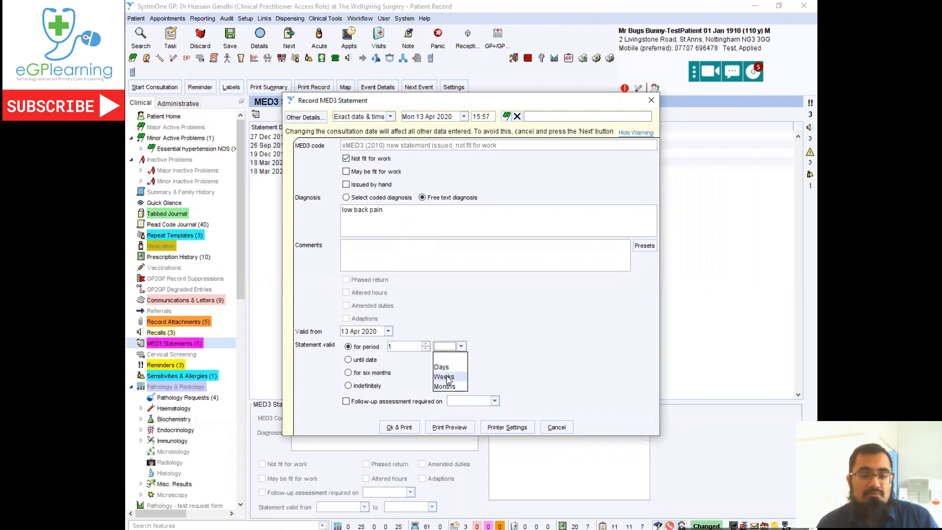
{"action": "left_click", "coordinate": [443, 376]}
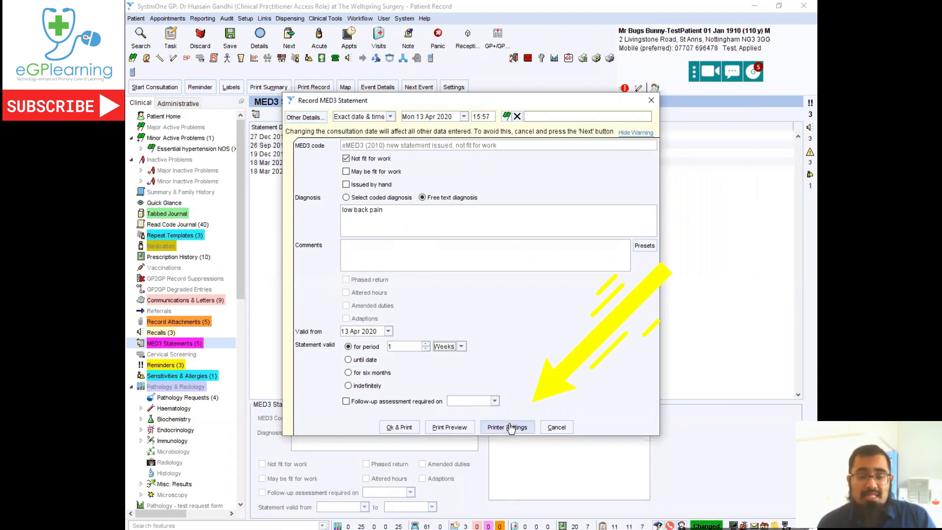
{"action": "left_click", "coordinate": [508, 427]}
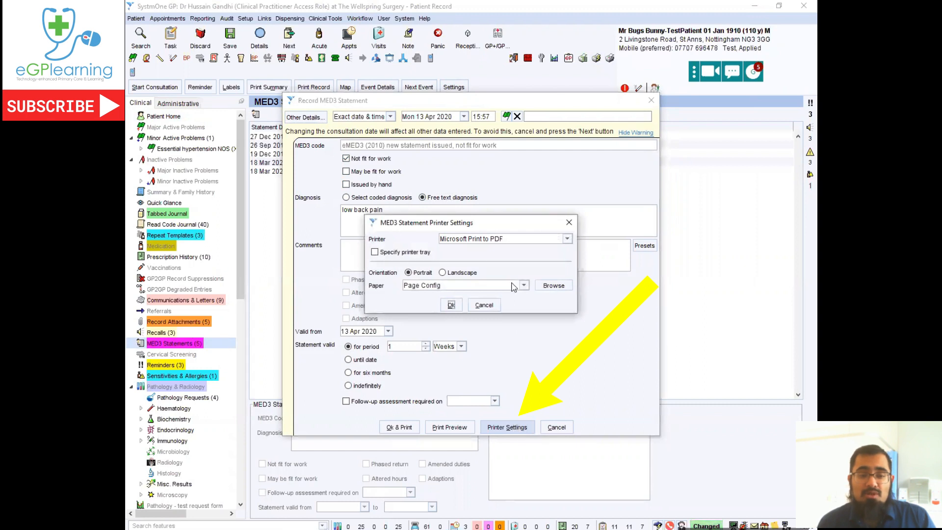
{"action": "mouse_move", "coordinate": [501, 239]}
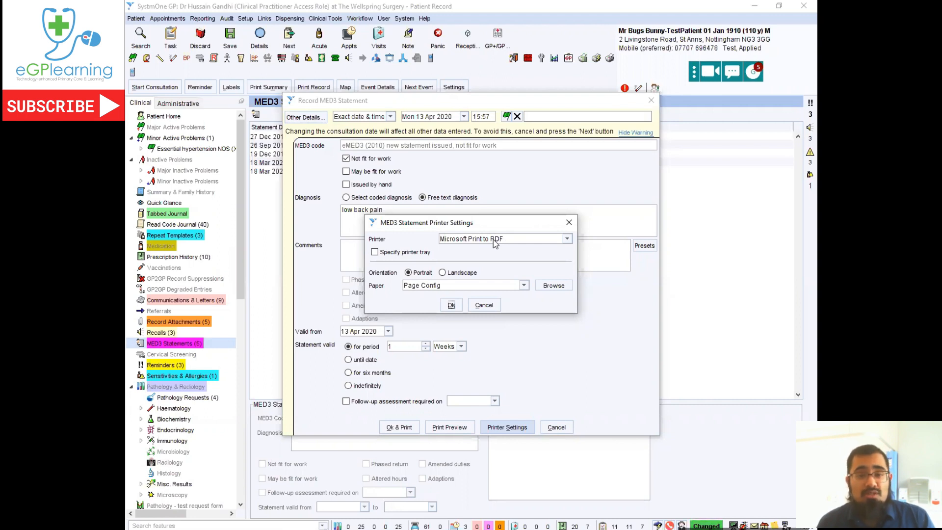
{"action": "left_click", "coordinate": [567, 238]}
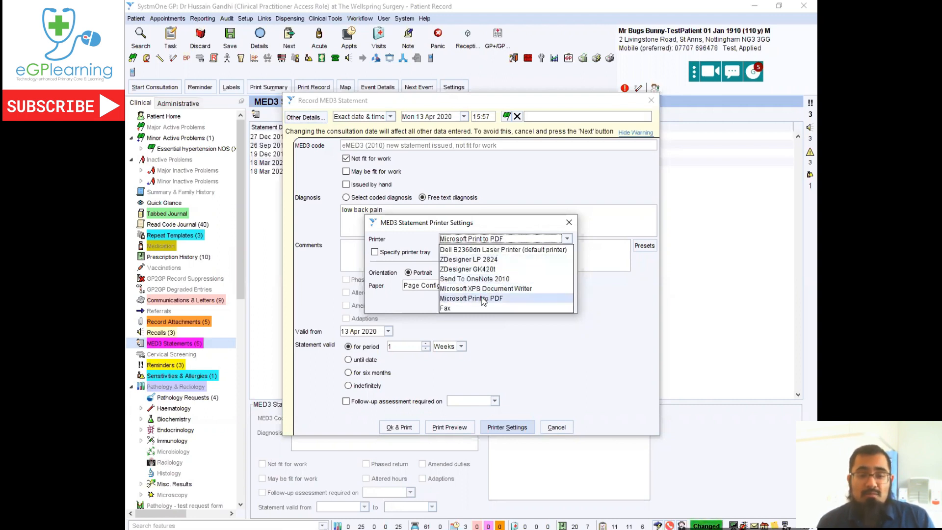
{"action": "left_click", "coordinate": [471, 298]}
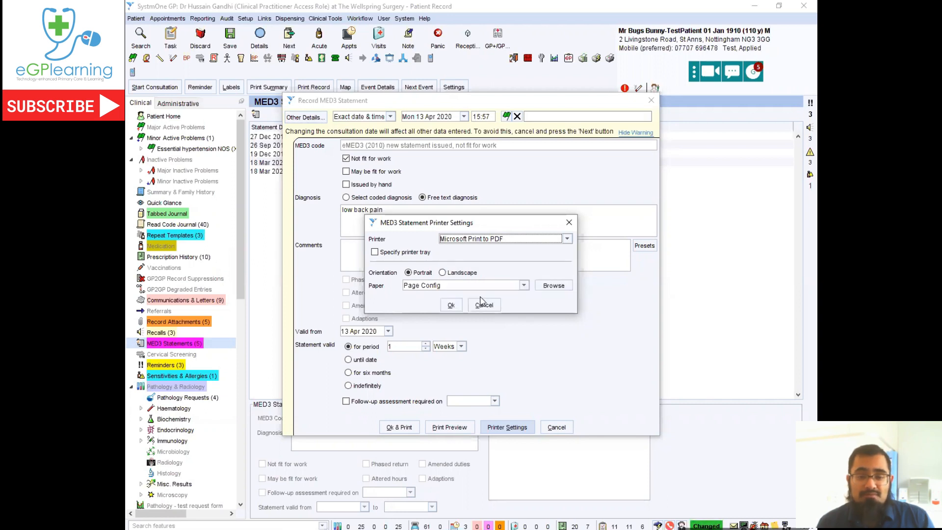
{"action": "left_click", "coordinate": [484, 304]}
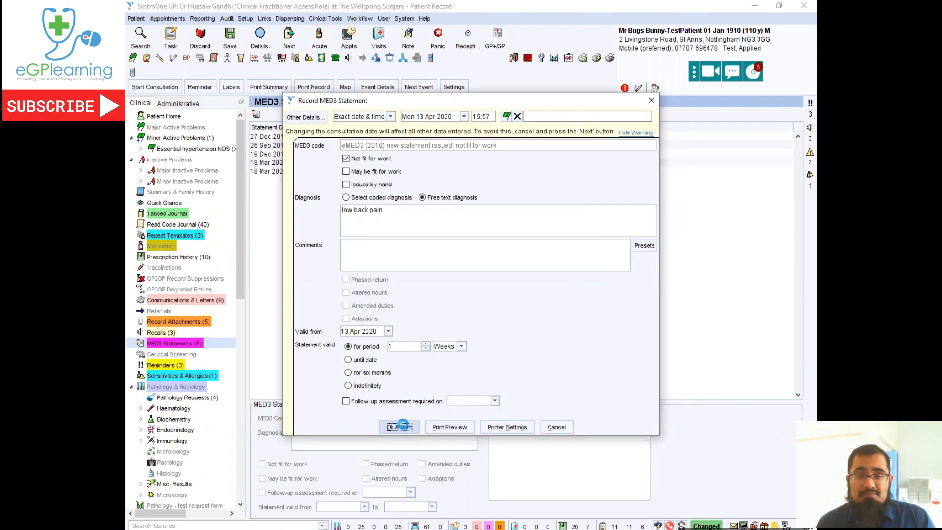
Record the MED3 via Ok & Print and save the output as PDF 'bb 1.1.1910'.
{"action": "left_click", "coordinate": [399, 427]}
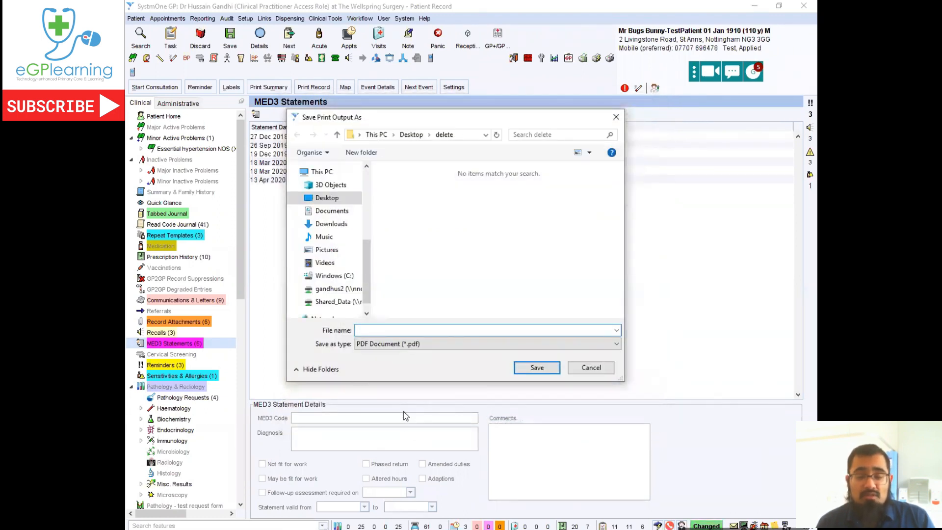
{"action": "mouse_move", "coordinate": [403, 406]}
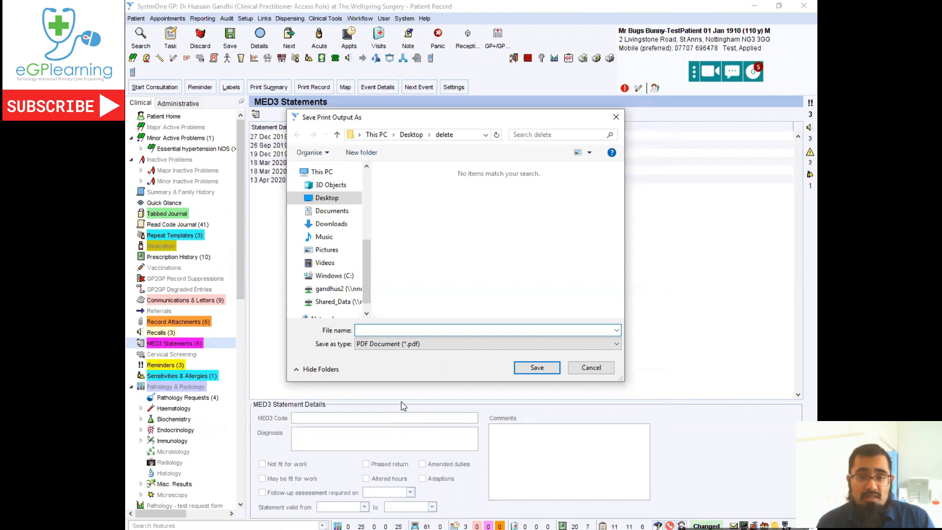
{"action": "left_click", "coordinate": [487, 330]}
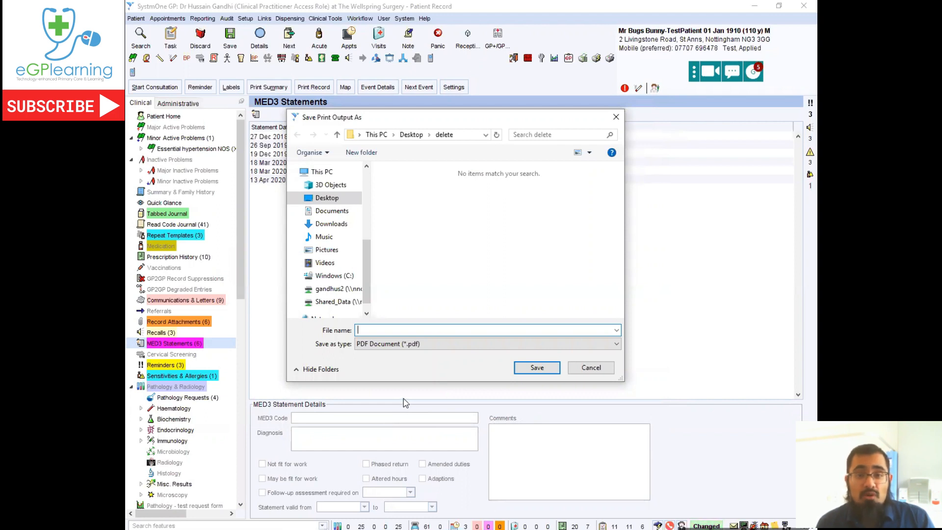
{"action": "mouse_move", "coordinate": [416, 164]}
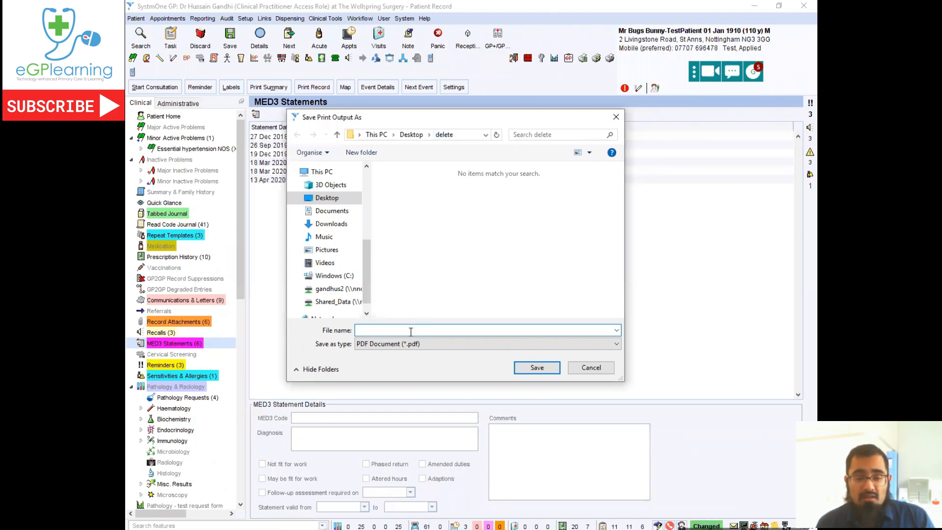
{"action": "left_click", "coordinate": [411, 330]}
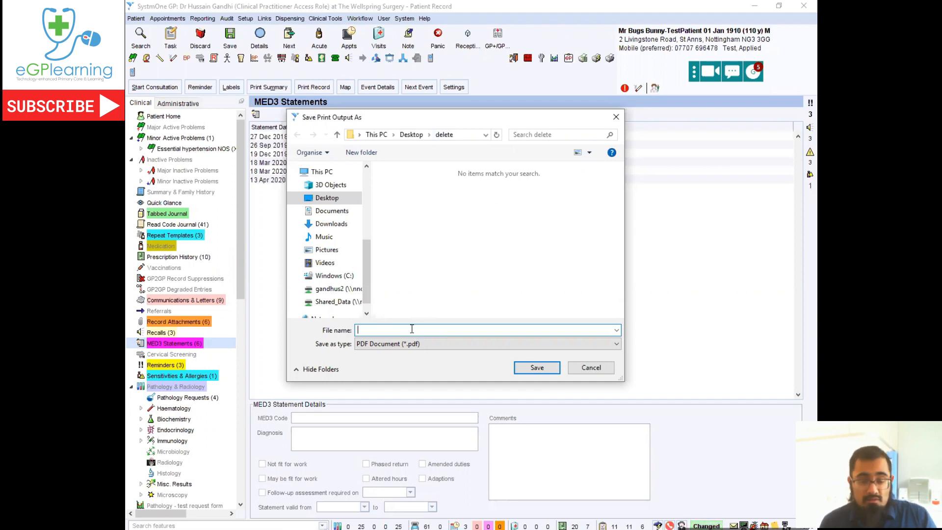
{"action": "type", "text": "bb 1.1."}
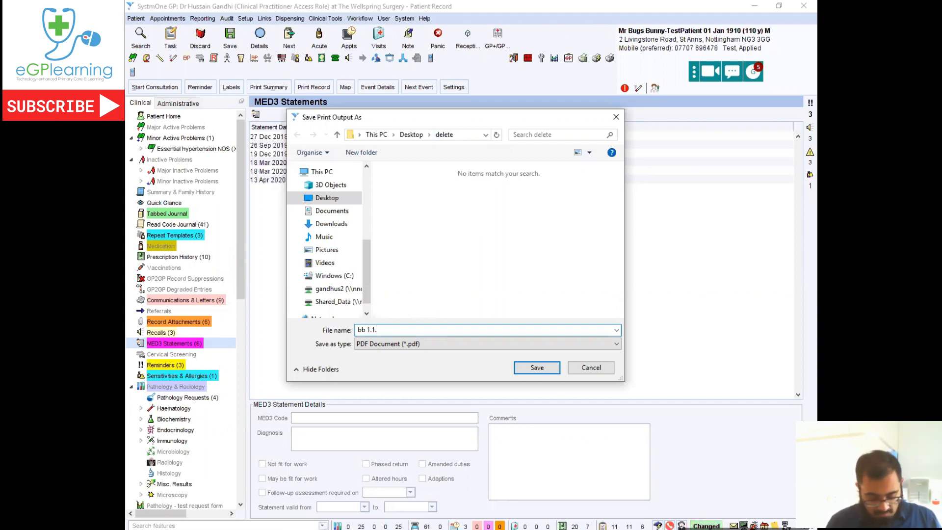
{"action": "type", "text": "1910"}
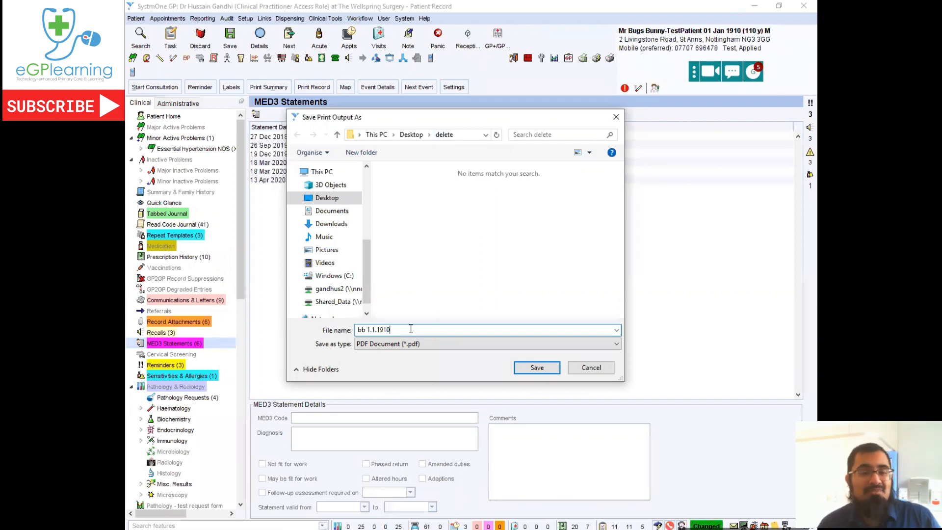
{"action": "left_click", "coordinate": [537, 367]}
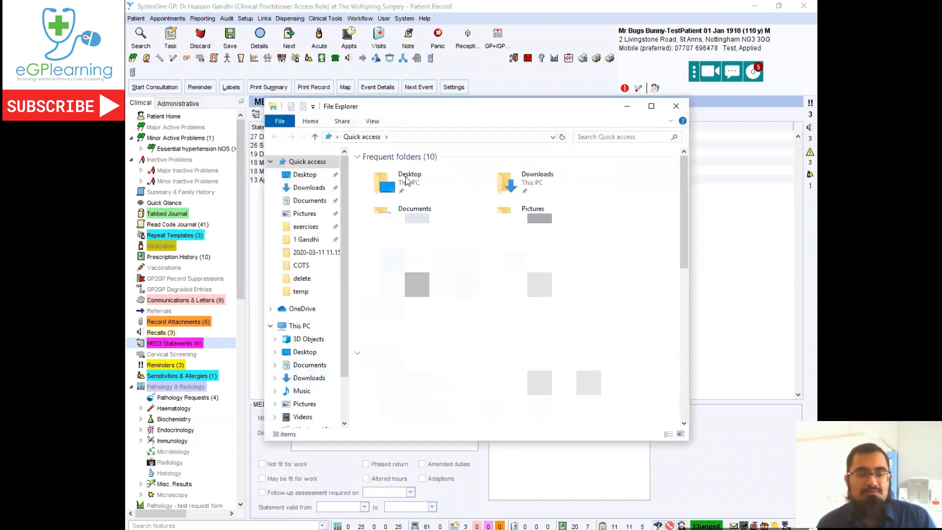
Browse to Desktop > delete and select the bb 1.1.1910 PDF.
{"action": "left_click", "coordinate": [409, 182]}
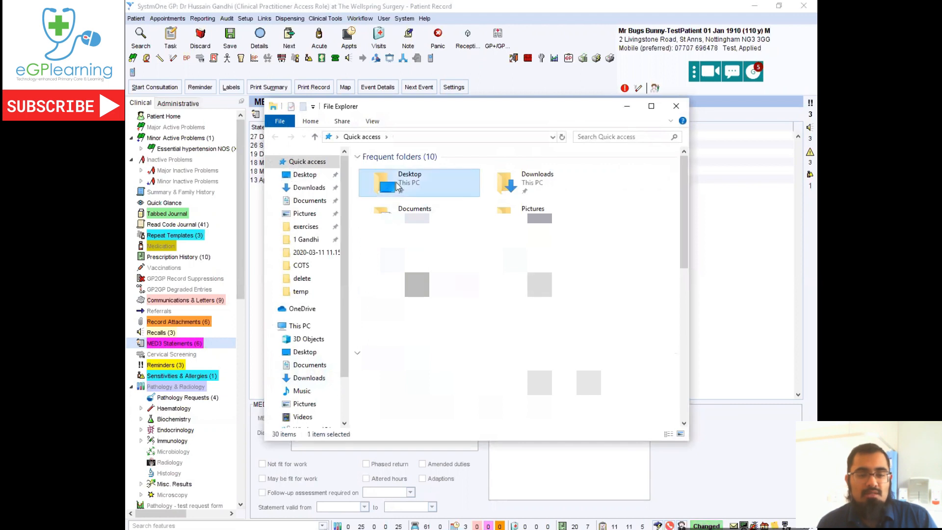
{"action": "double_click", "coordinate": [418, 182]}
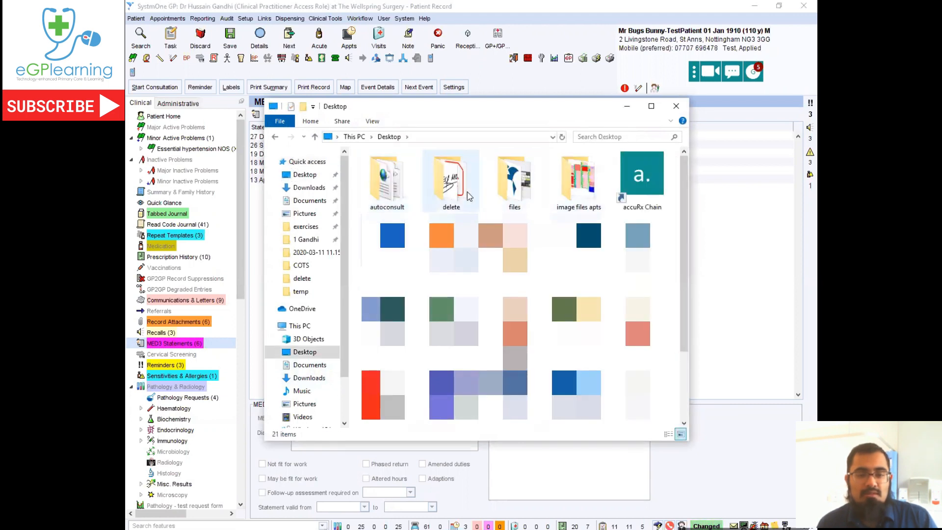
{"action": "double_click", "coordinate": [450, 175]}
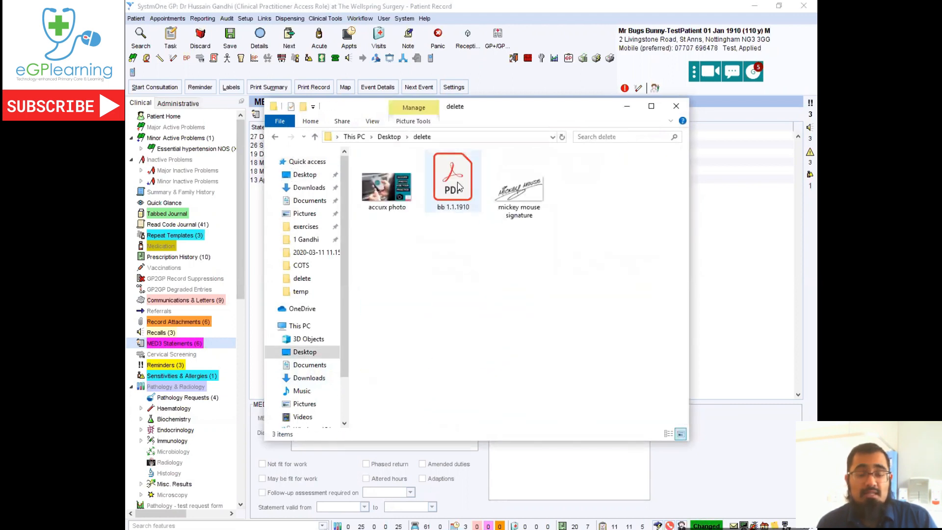
{"action": "left_click", "coordinate": [453, 180]}
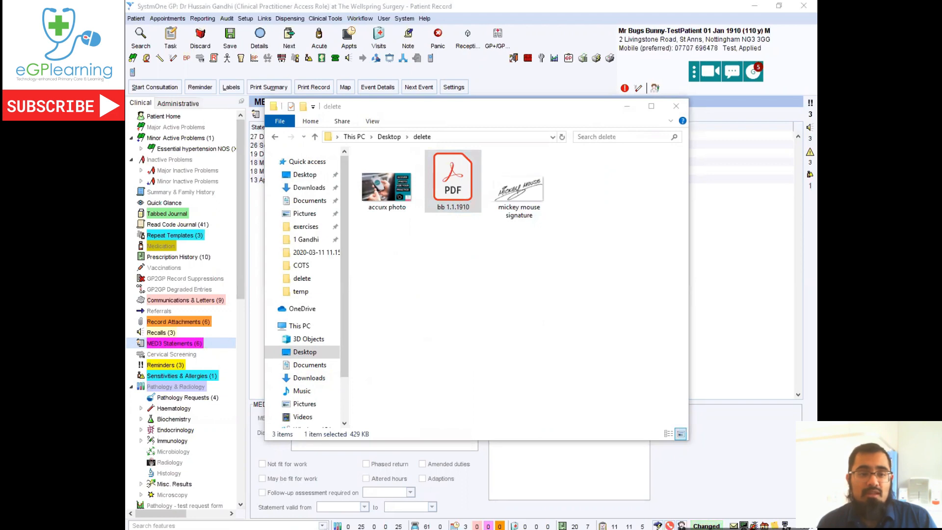
Open the bb 1.1.1910 PDF in Acrobat Reader and bring up View options for rotation.
{"action": "double_click", "coordinate": [453, 180]}
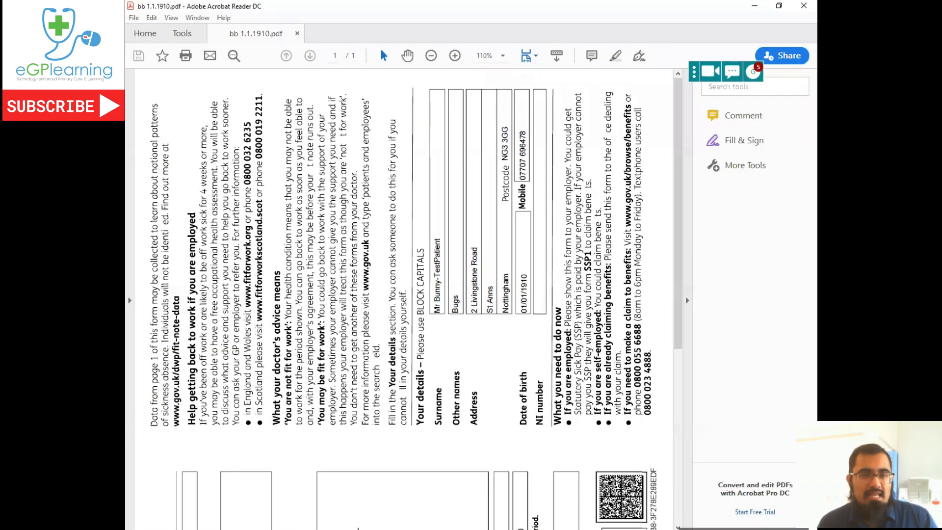
{"action": "mouse_move", "coordinate": [547, 198]}
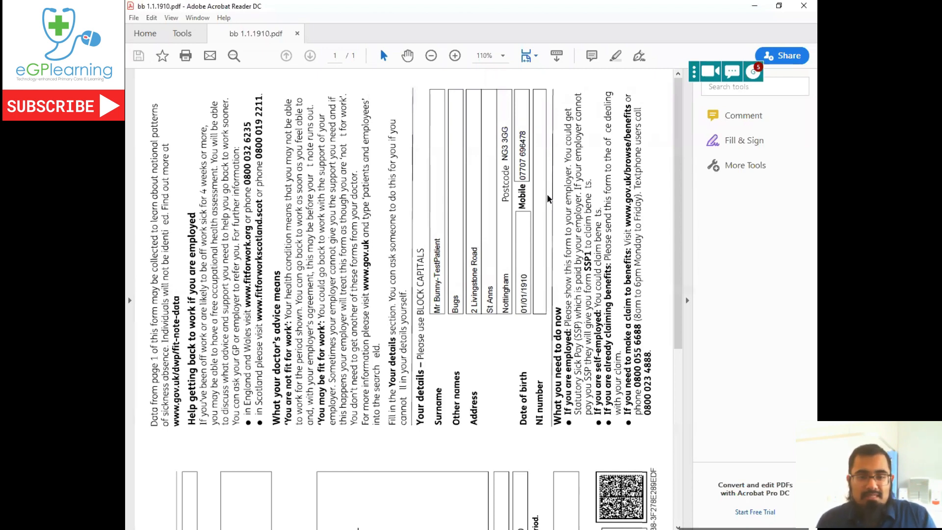
{"action": "scroll", "scroll_direction": "down", "scroll_amount": 3}
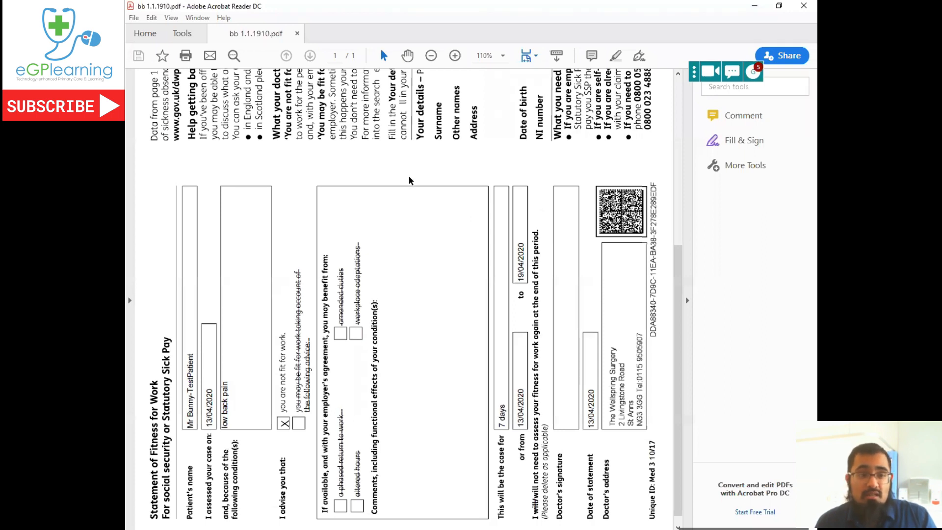
{"action": "left_click", "coordinate": [171, 17]}
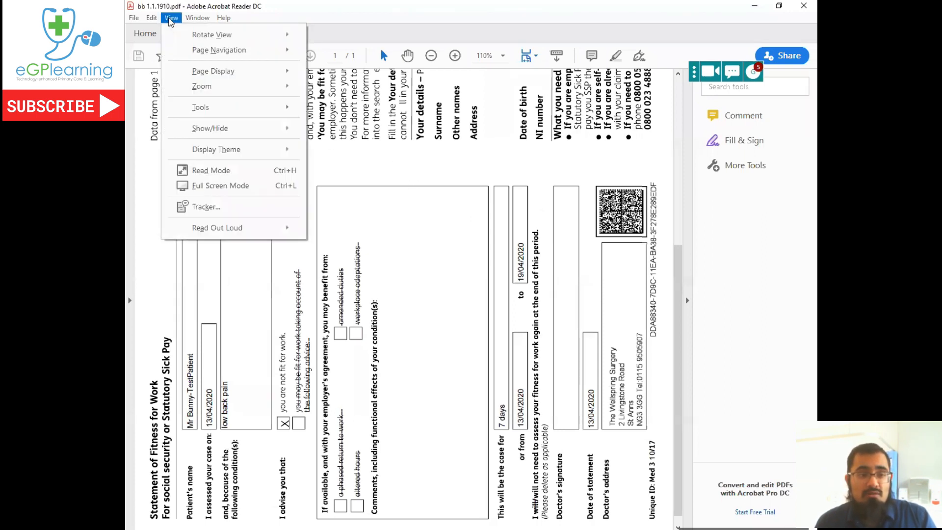
{"action": "mouse_move", "coordinate": [211, 35]}
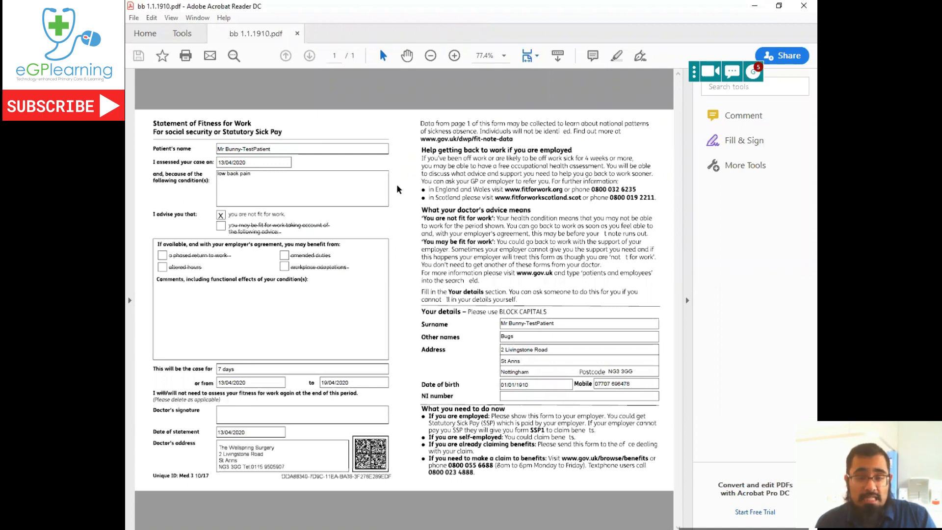
{"action": "mouse_move", "coordinate": [356, 234]}
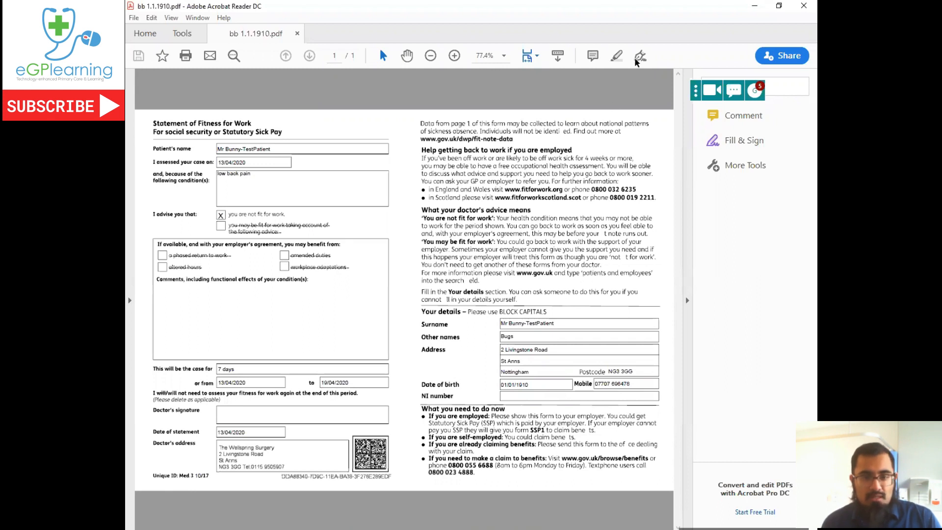
{"action": "mouse_move", "coordinate": [639, 57]}
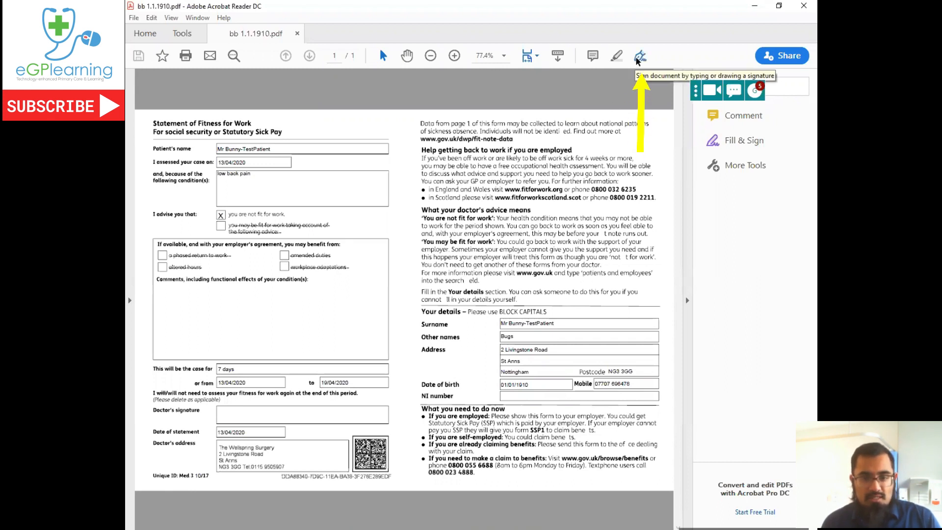
{"action": "mouse_move", "coordinate": [762, 141]}
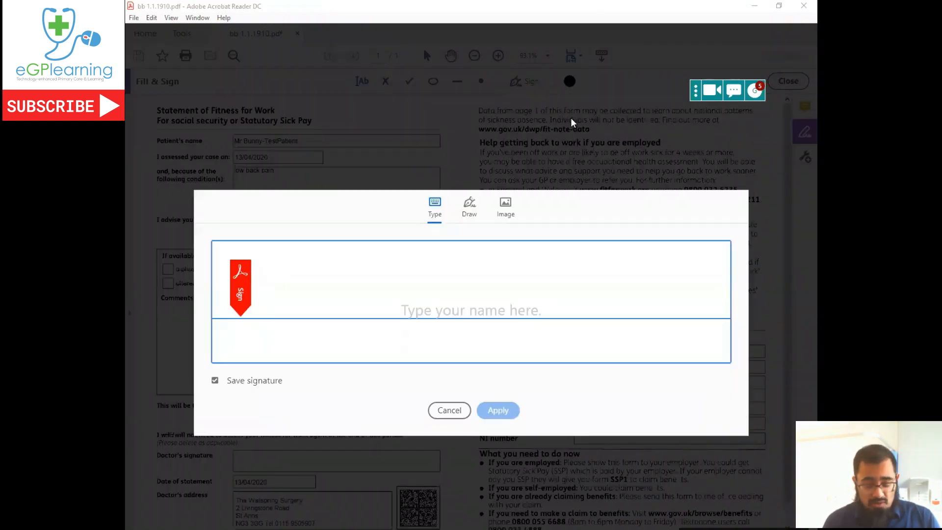
Type 'mic' as a signature, browse handwriting styles, then hand-draw a Mickey signature.
{"action": "type", "text": "mickey mouse"}
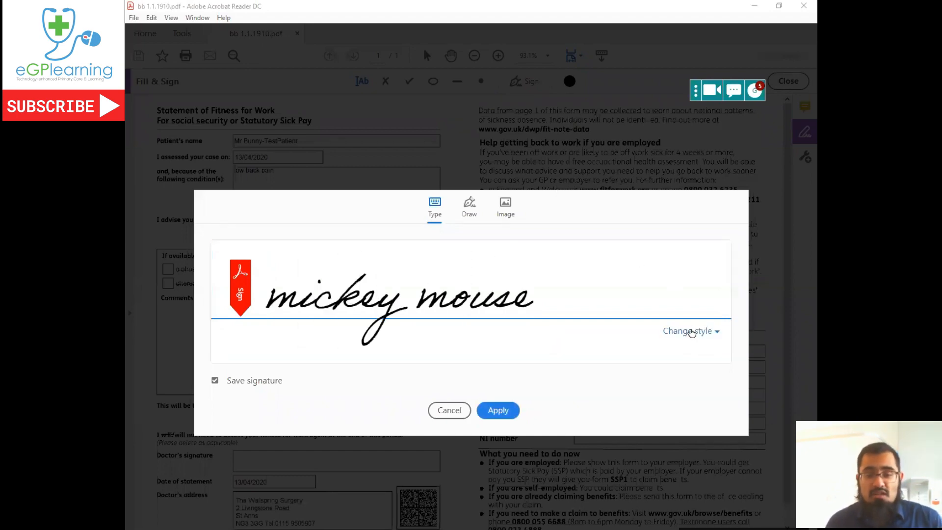
{"action": "left_click", "coordinate": [688, 331]}
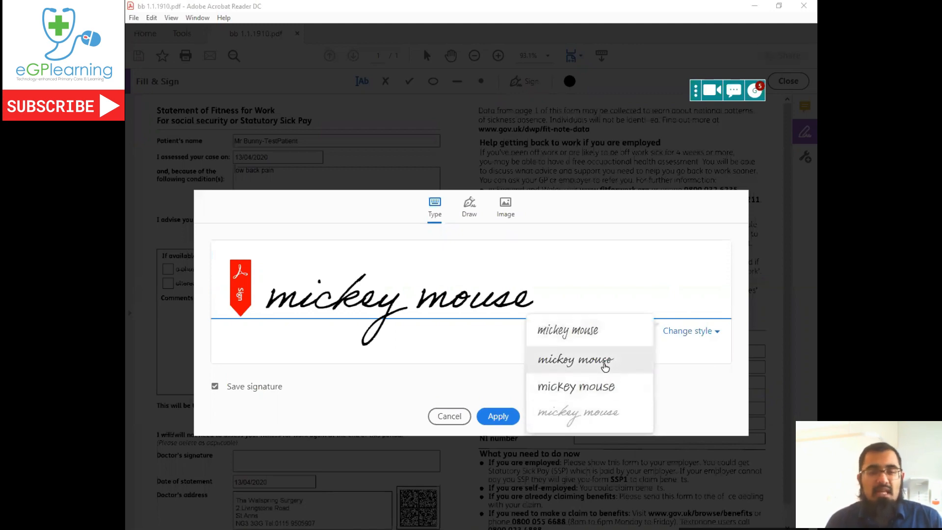
{"action": "mouse_move", "coordinate": [606, 363]}
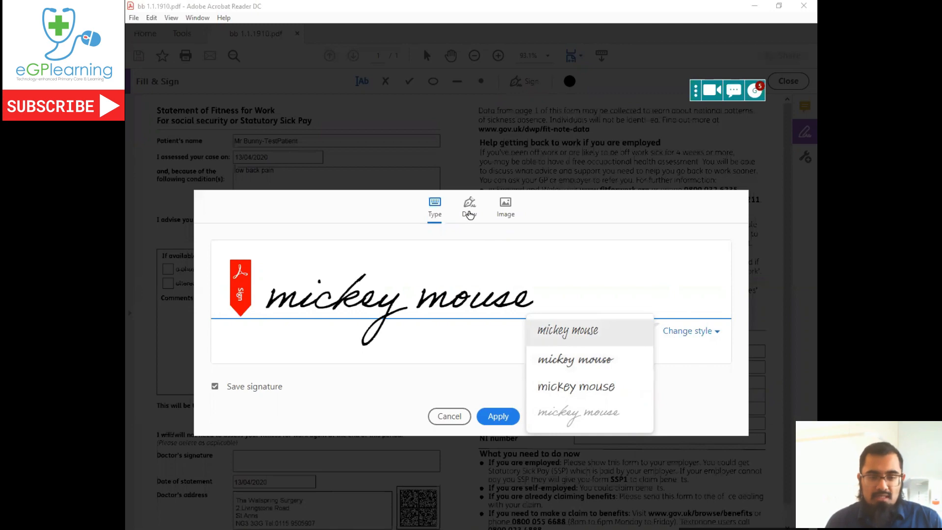
{"action": "left_click", "coordinate": [469, 207]}
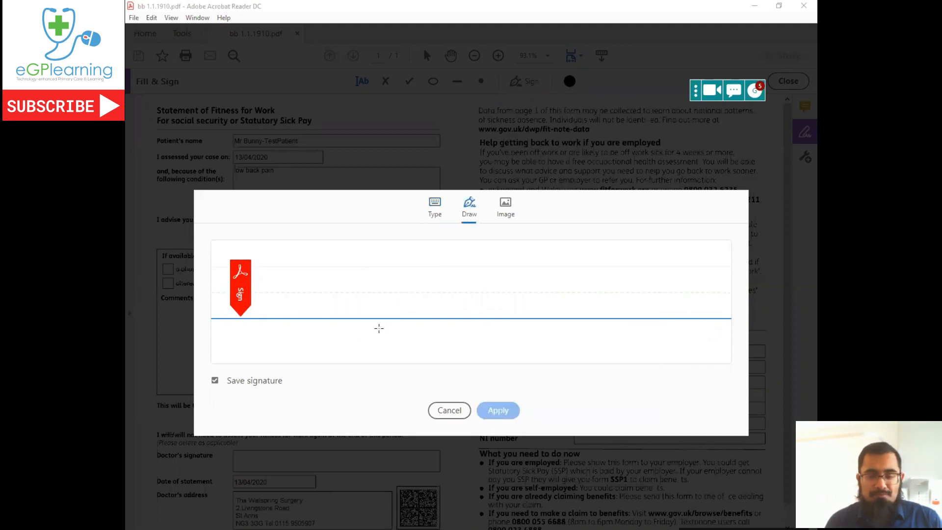
{"action": "mouse_move", "coordinate": [377, 310]}
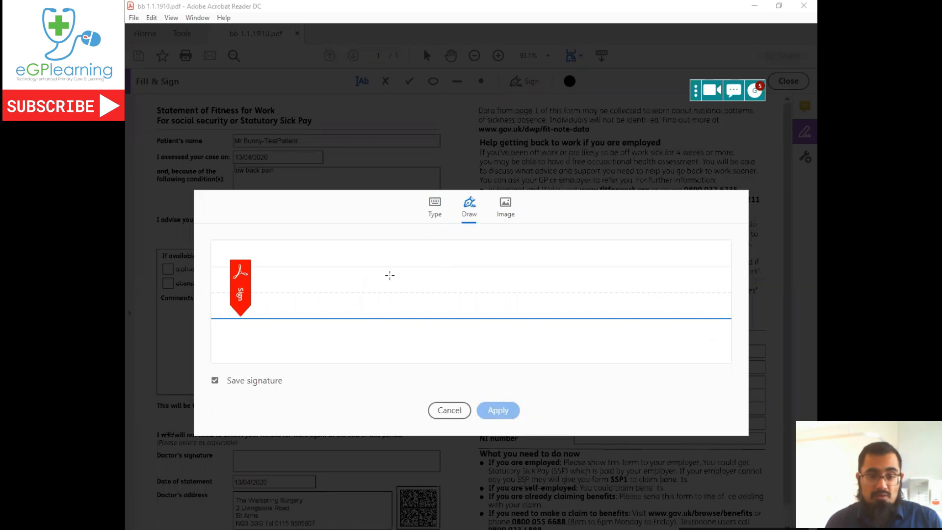
{"action": "left_click_drag", "start_coordinate": [362, 295], "coordinate": [406, 264]}
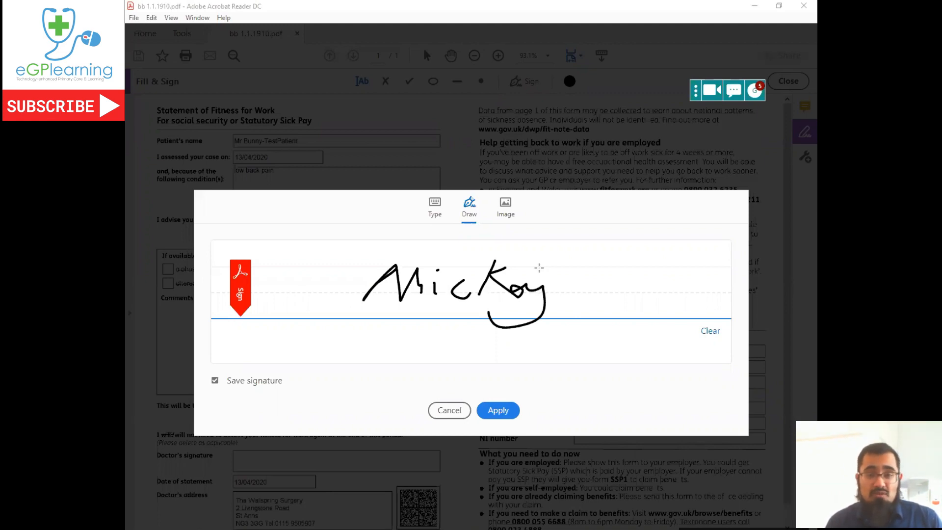
{"action": "left_click", "coordinate": [505, 205]}
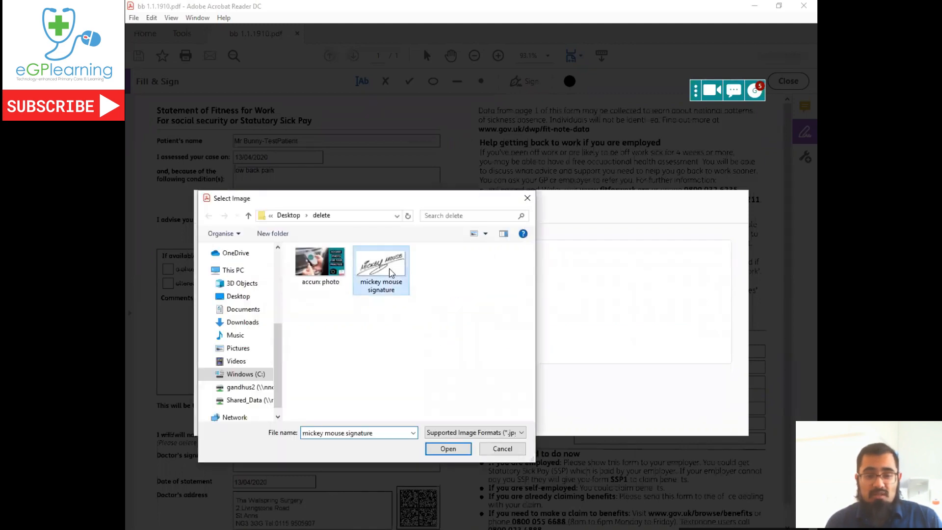
{"action": "mouse_move", "coordinate": [380, 271]}
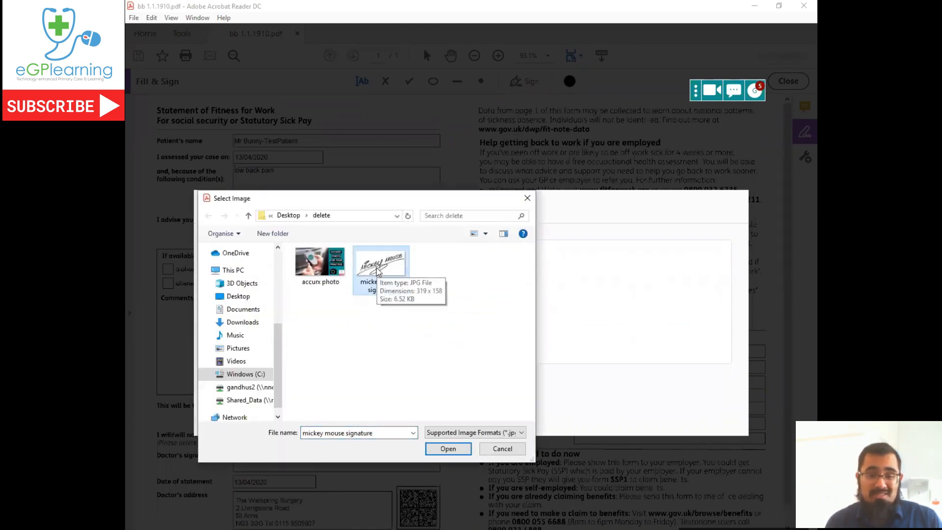
Apply the mickey mouse image as the signature in the Doctor's signature box.
{"action": "left_click", "coordinate": [448, 449]}
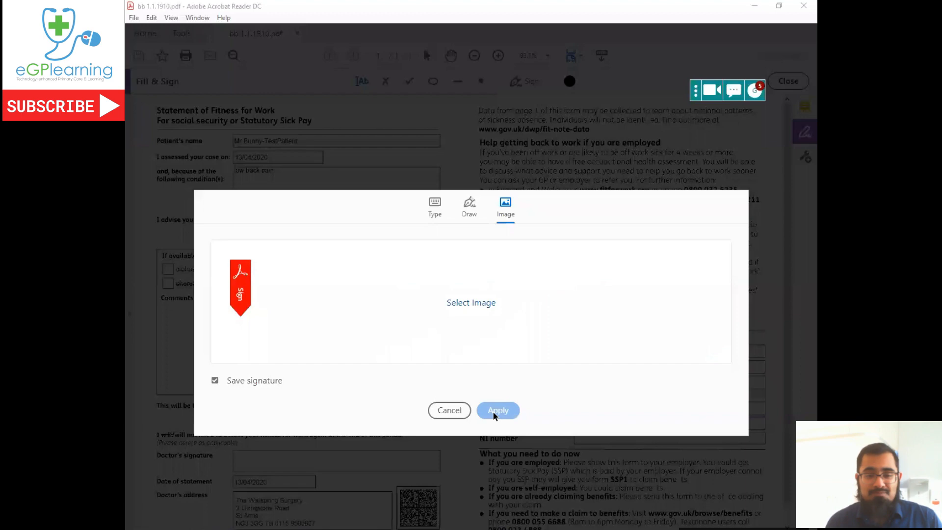
{"action": "left_click", "coordinate": [498, 410]}
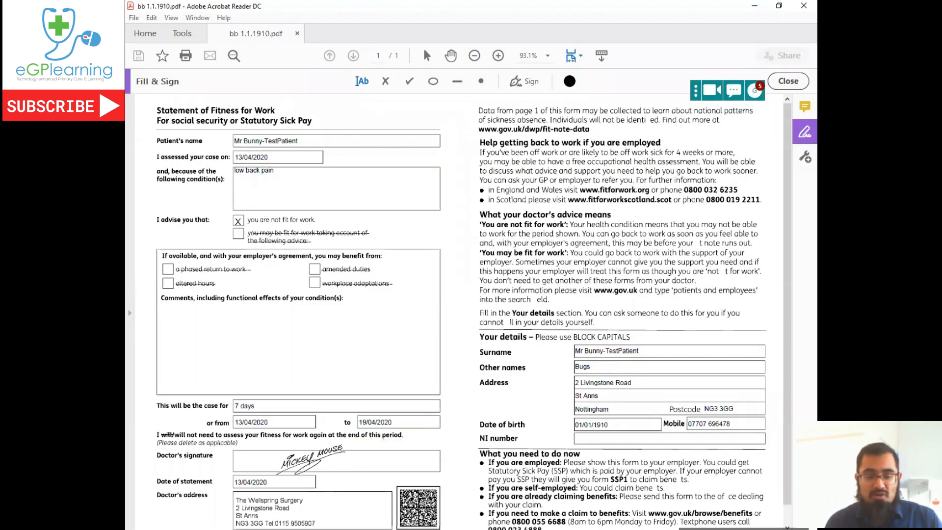
{"action": "left_click", "coordinate": [307, 465]}
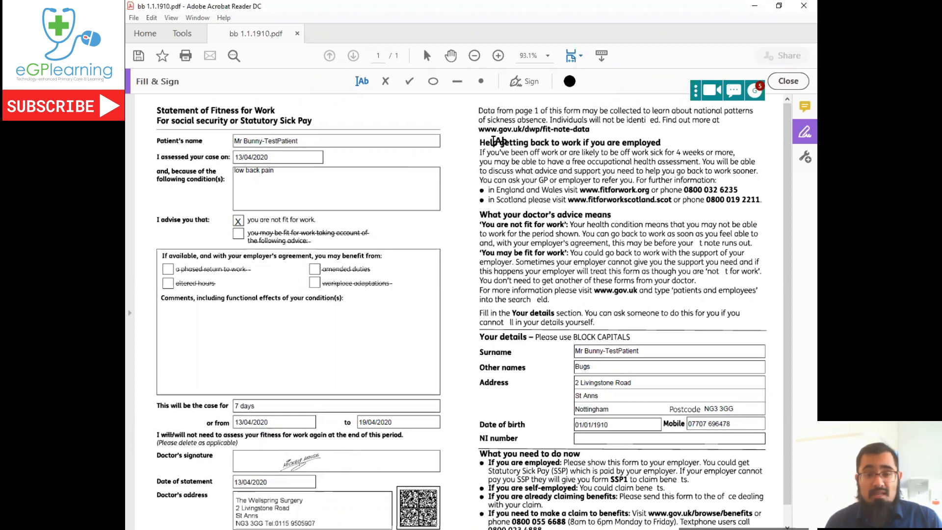
{"action": "mouse_move", "coordinate": [530, 87]}
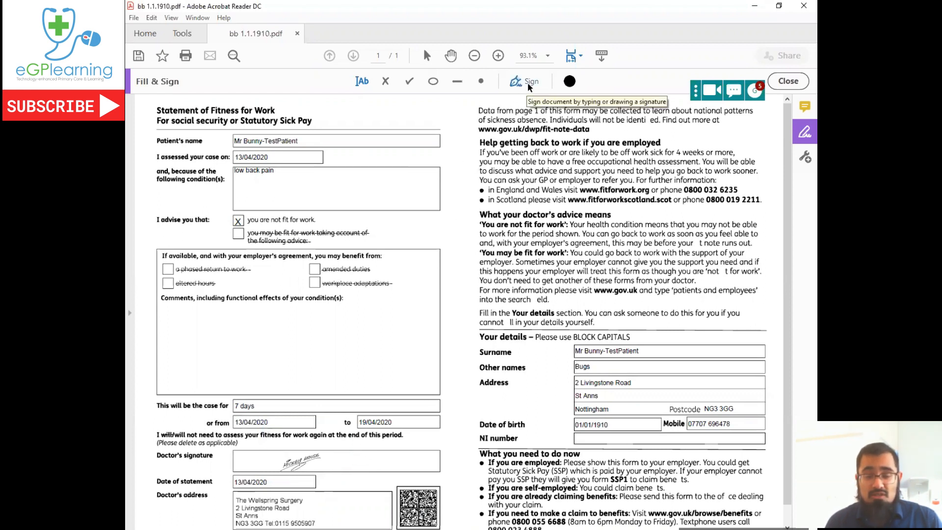
{"action": "left_click", "coordinate": [527, 81]}
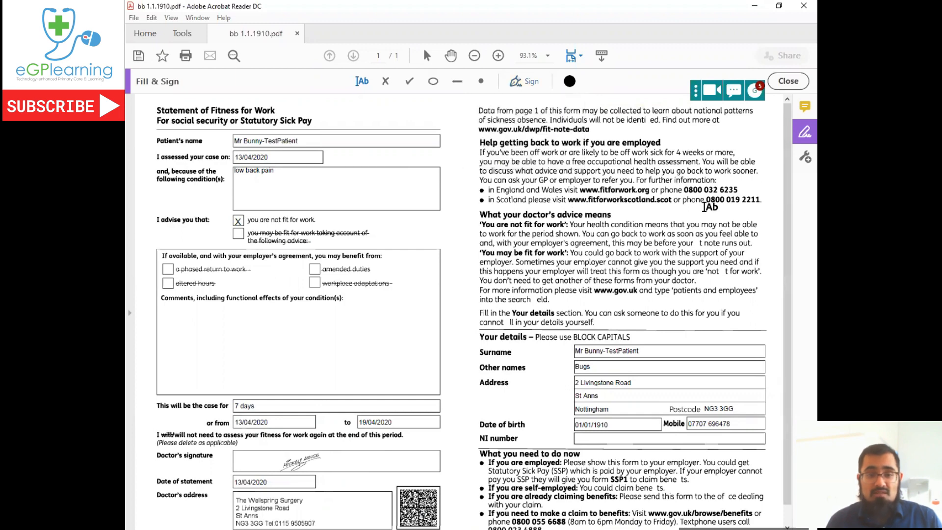
Save As over bb 1.1.1910.pdf and confirm replacing the existing file.
{"action": "left_click", "coordinate": [130, 17]}
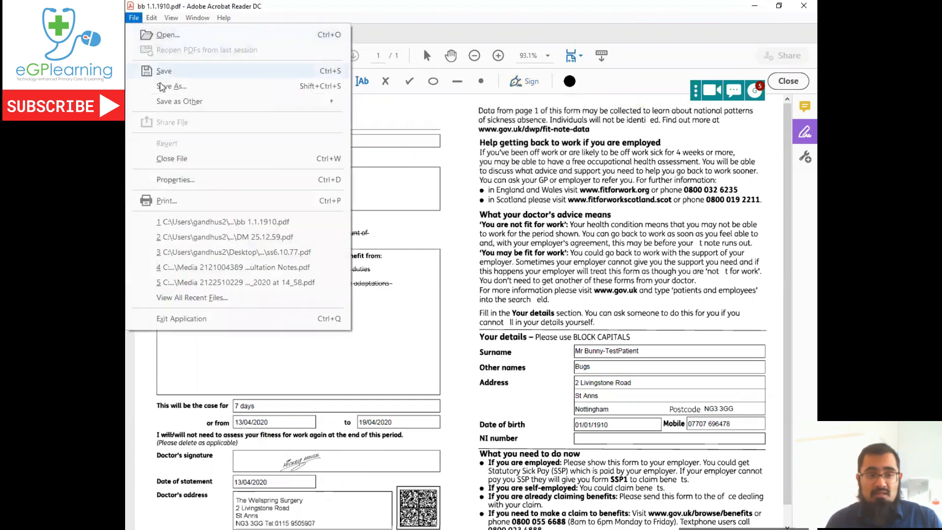
{"action": "left_click", "coordinate": [171, 86]}
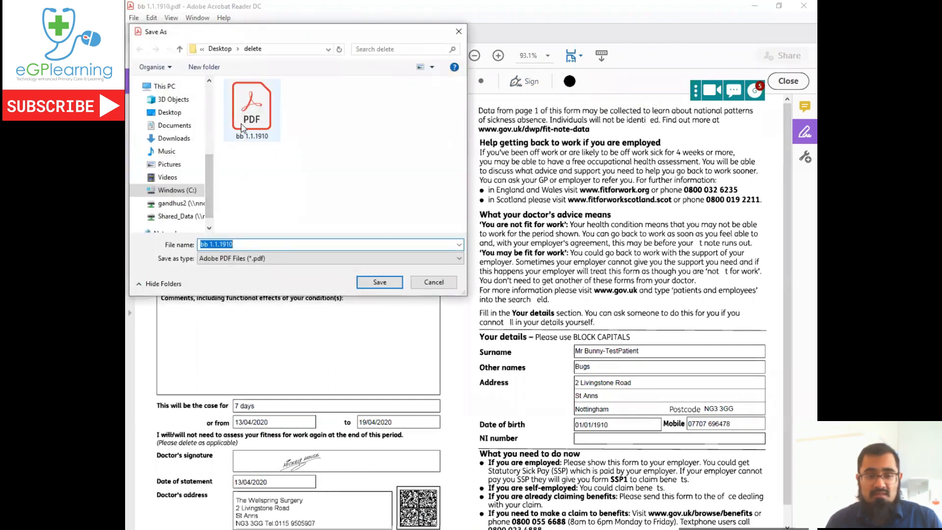
{"action": "left_click", "coordinate": [380, 282]}
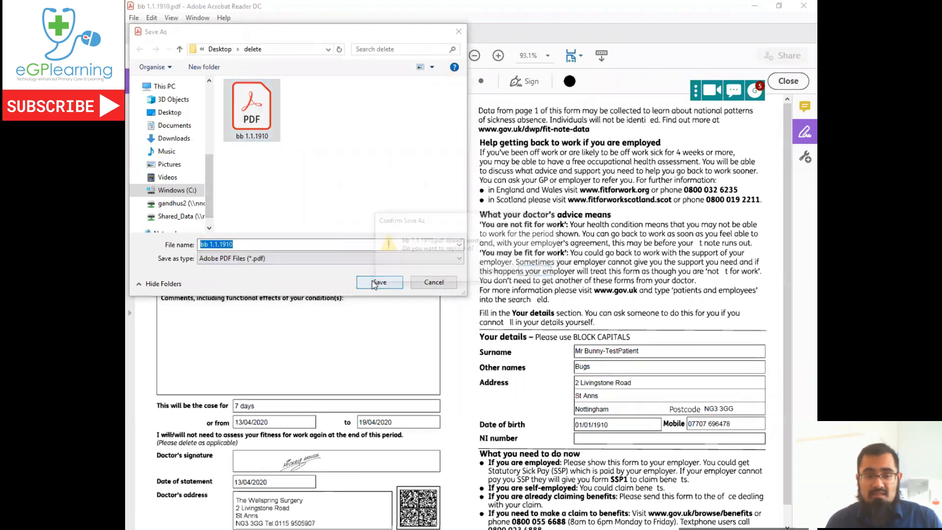
{"action": "left_click", "coordinate": [379, 282]}
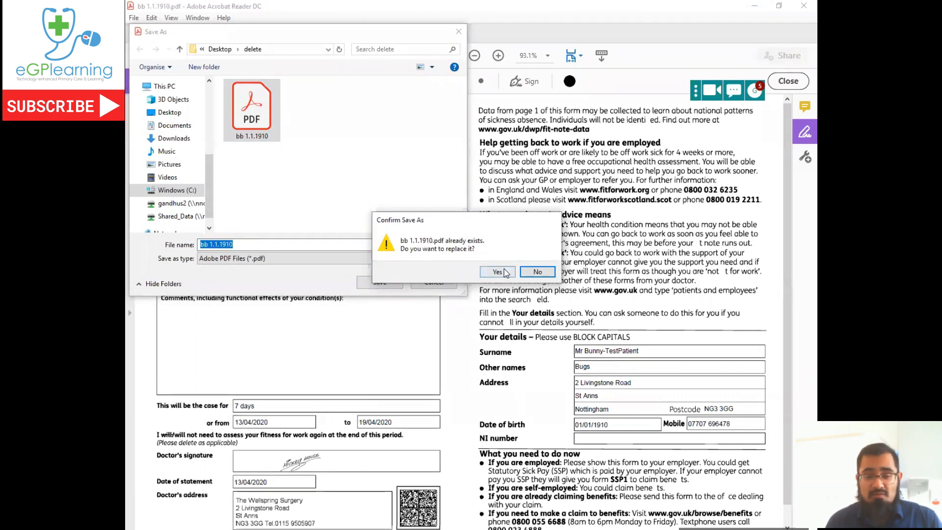
{"action": "left_click", "coordinate": [497, 271]}
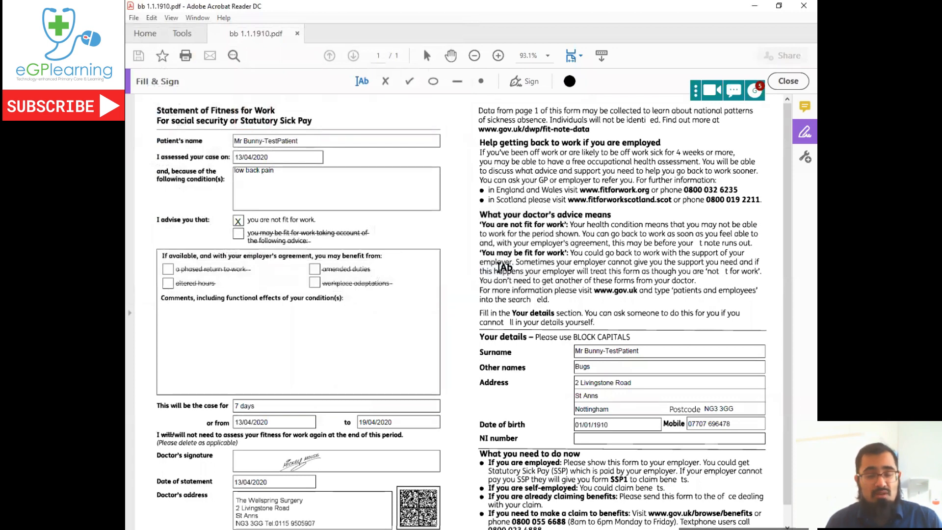
{"action": "mouse_move", "coordinate": [803, 7]}
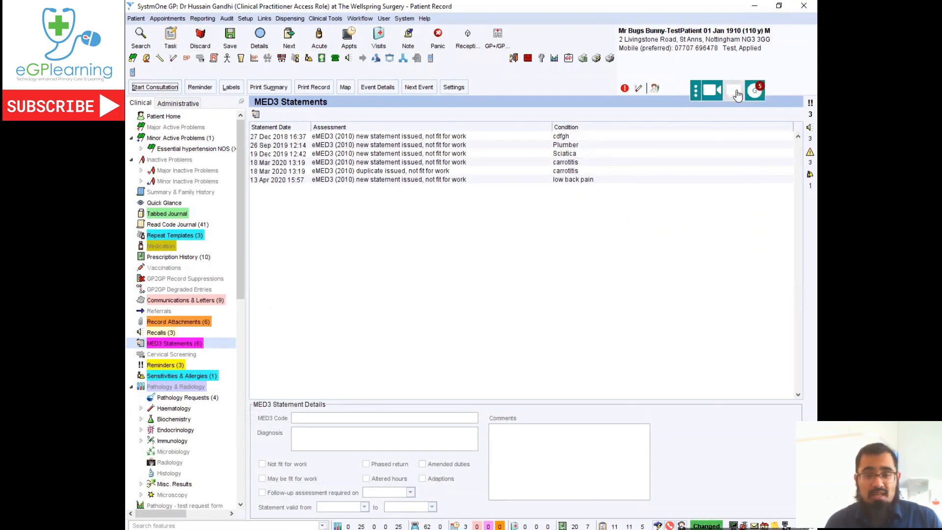
Write 'here is your med3 (fit note)' to the patient and begin attaching a file.
{"action": "left_click", "coordinate": [733, 91]}
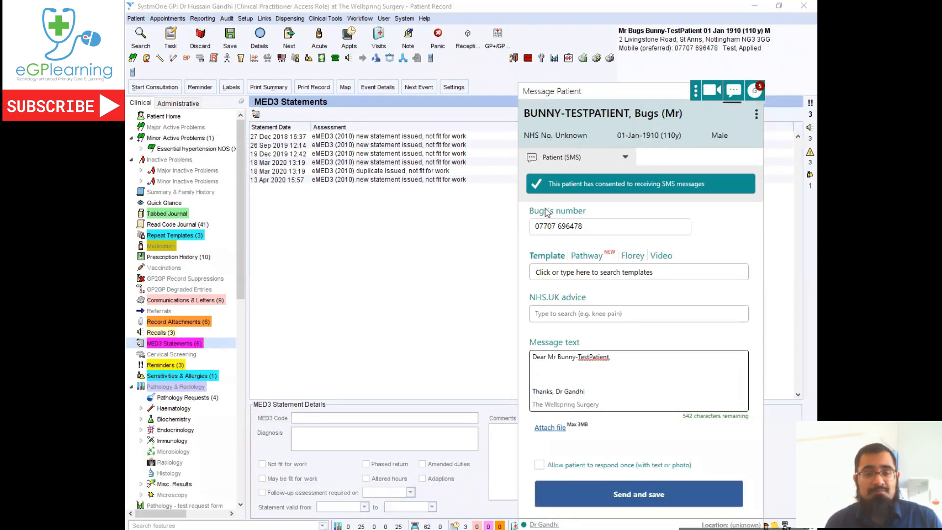
{"action": "mouse_move", "coordinate": [582, 285]}
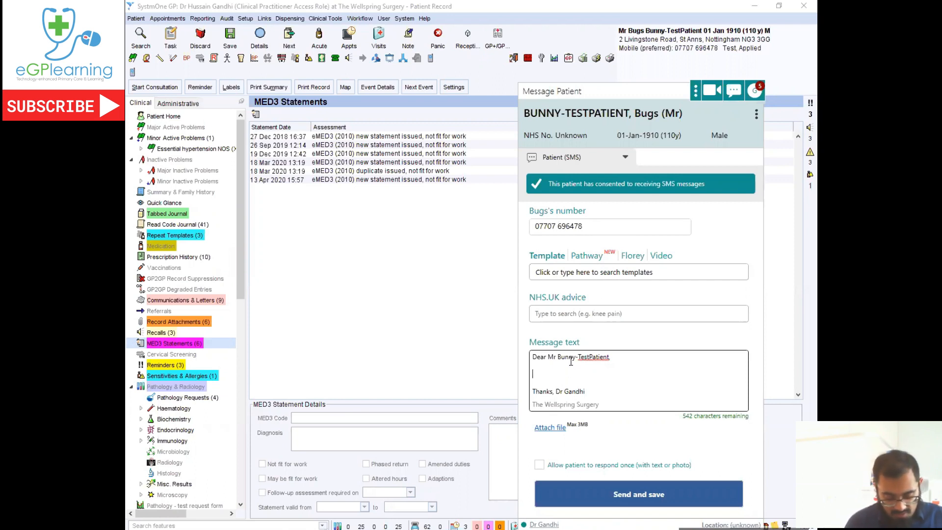
{"action": "type", "text": "here is your"}
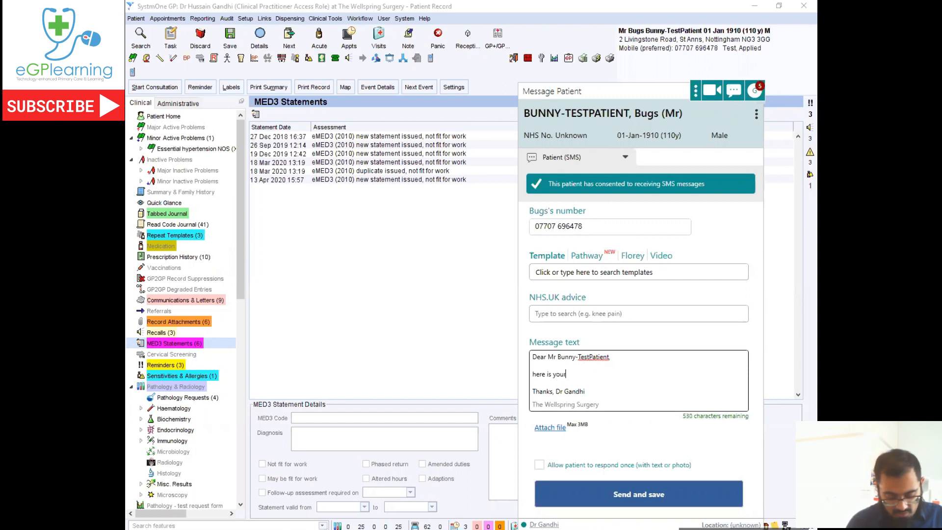
{"action": "type", "text": "med3 f"}
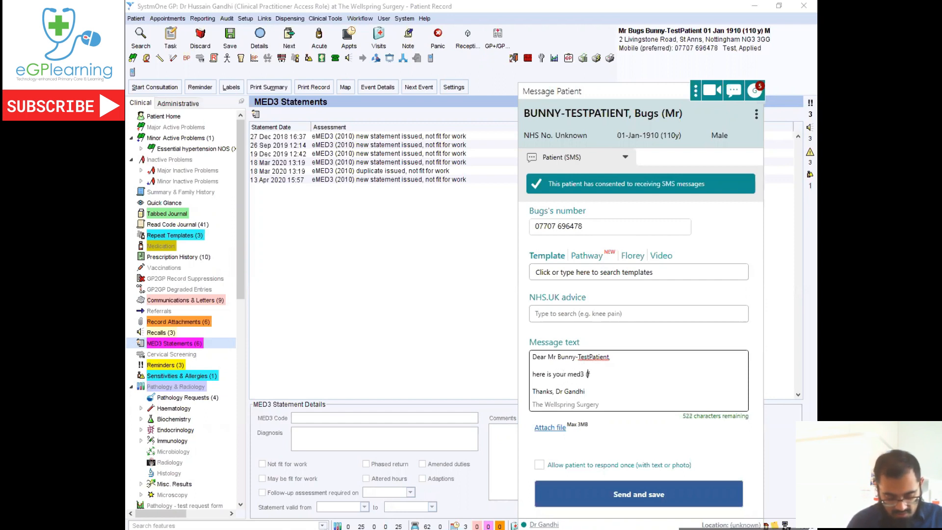
{"action": "type", "text": "(fit note)"}
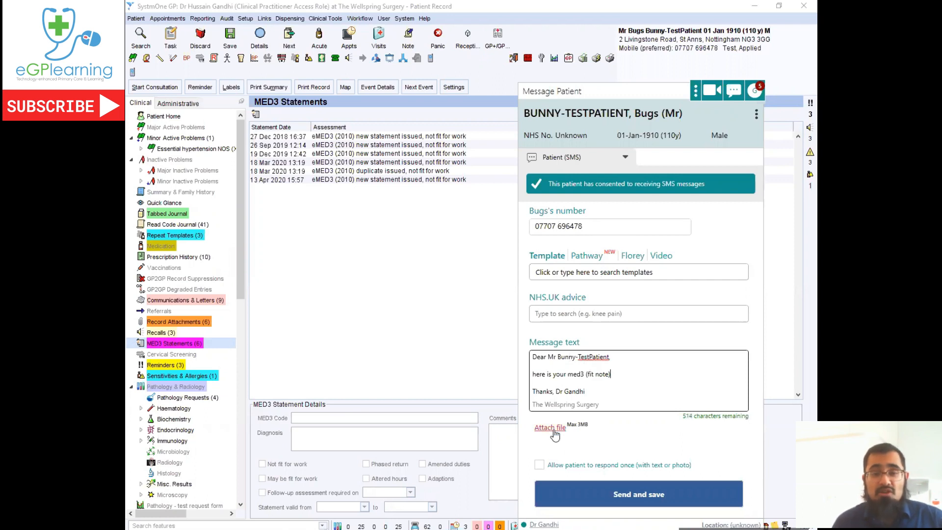
{"action": "left_click", "coordinate": [550, 427]}
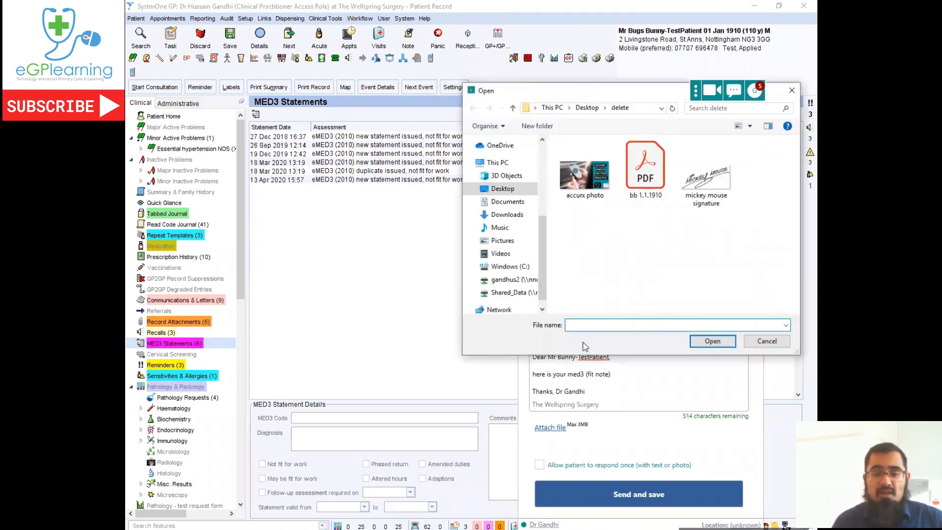
{"action": "mouse_move", "coordinate": [649, 169]}
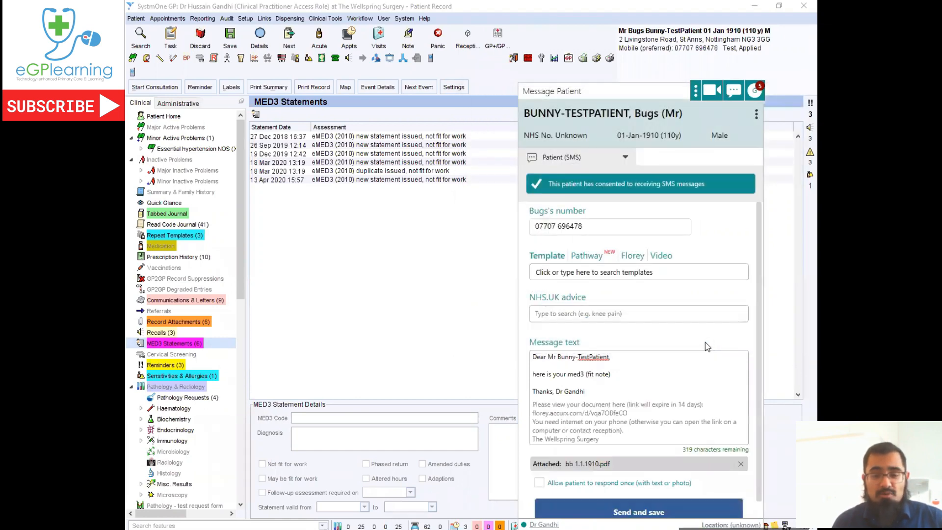
{"action": "mouse_move", "coordinate": [597, 456]}
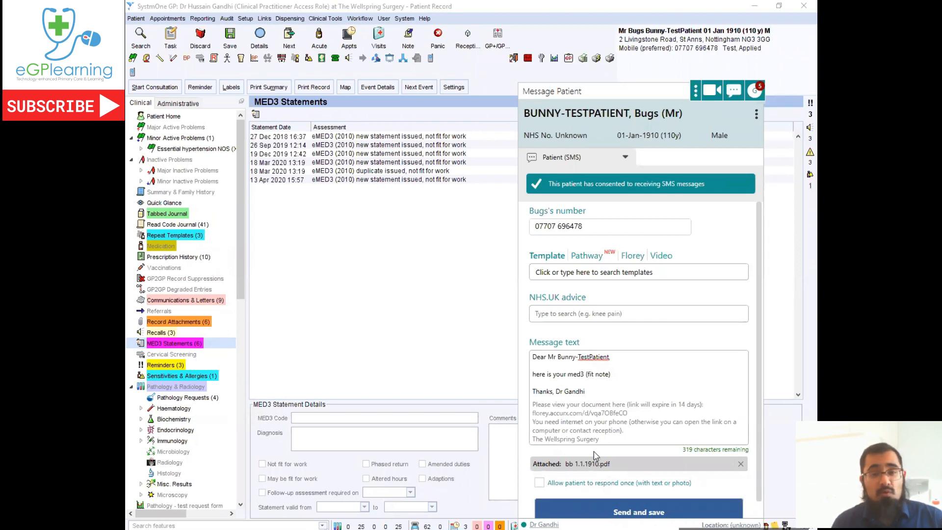
{"action": "mouse_move", "coordinate": [575, 493]}
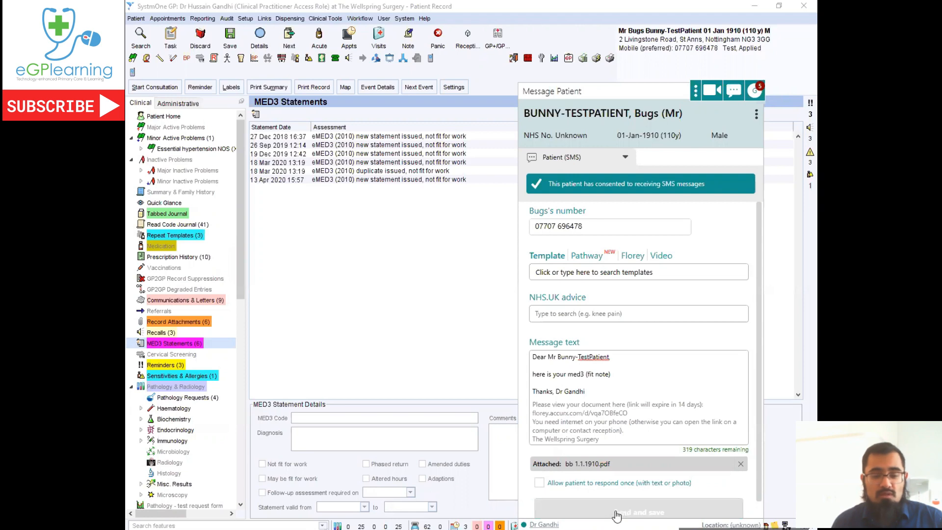
Send and save the message, confirm the patient, then open the Florey document link.
{"action": "left_click", "coordinate": [639, 513]}
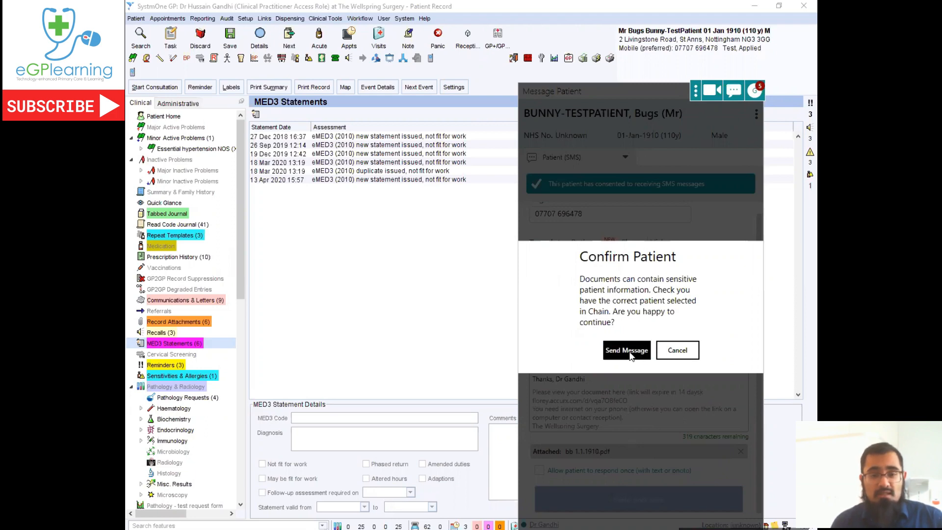
{"action": "left_click", "coordinate": [627, 349]}
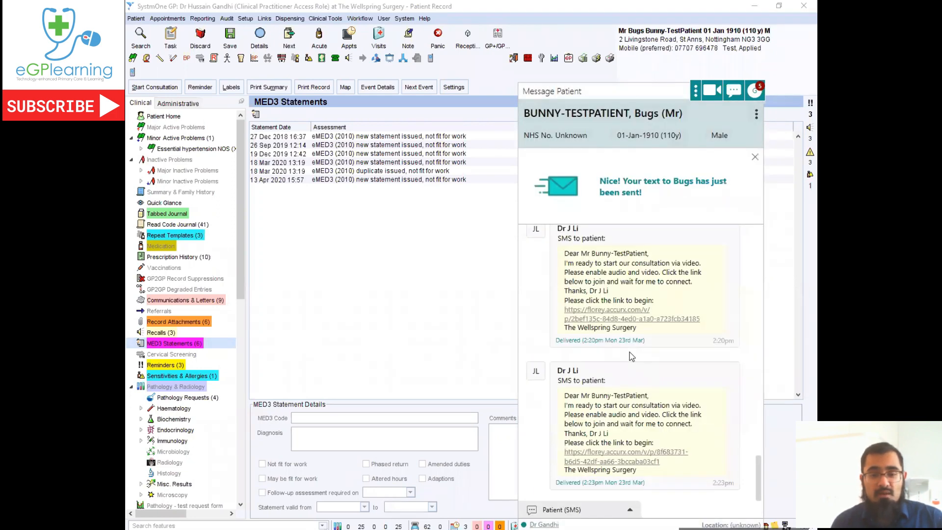
{"action": "scroll", "scroll_direction": "down", "scroll_amount": 3}
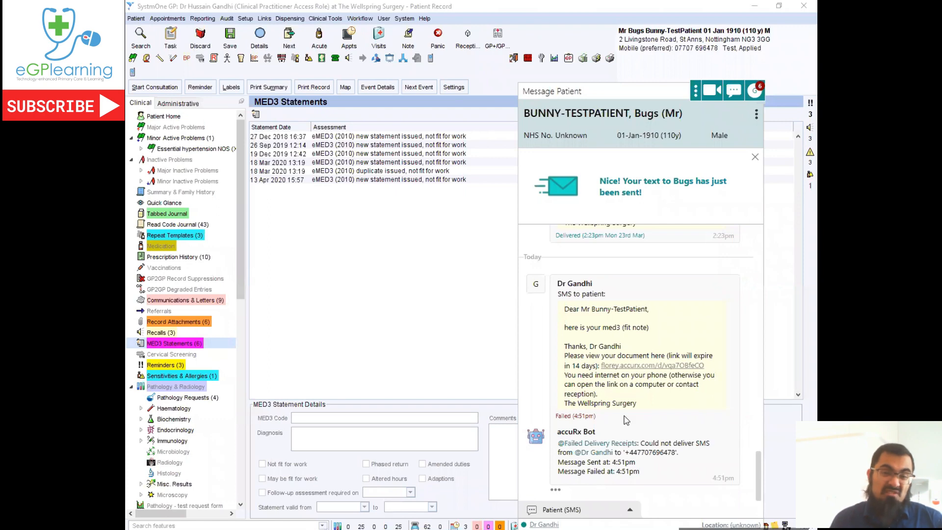
{"action": "mouse_move", "coordinate": [628, 428]}
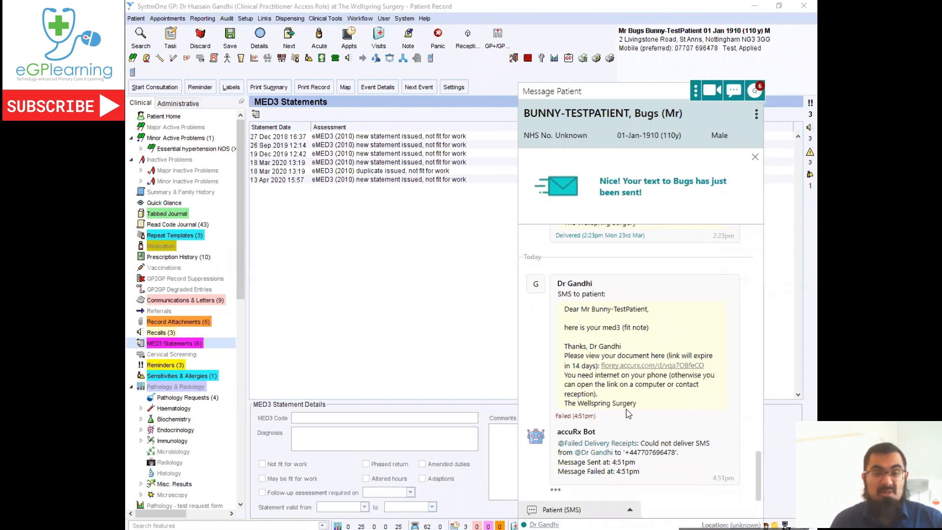
{"action": "left_click", "coordinate": [183, 397]}
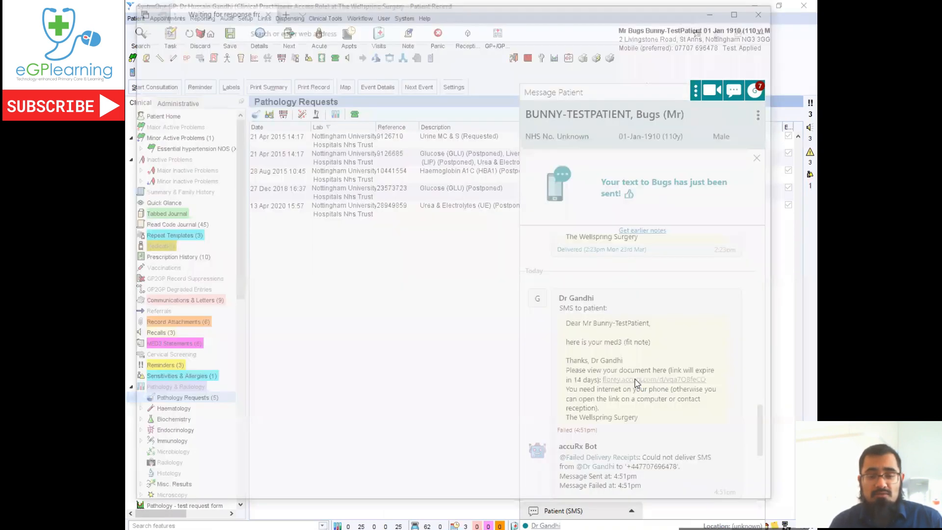
Enter date of birth 01 01 1910 in Florey and continue to the document.
{"action": "left_click", "coordinate": [639, 380]}
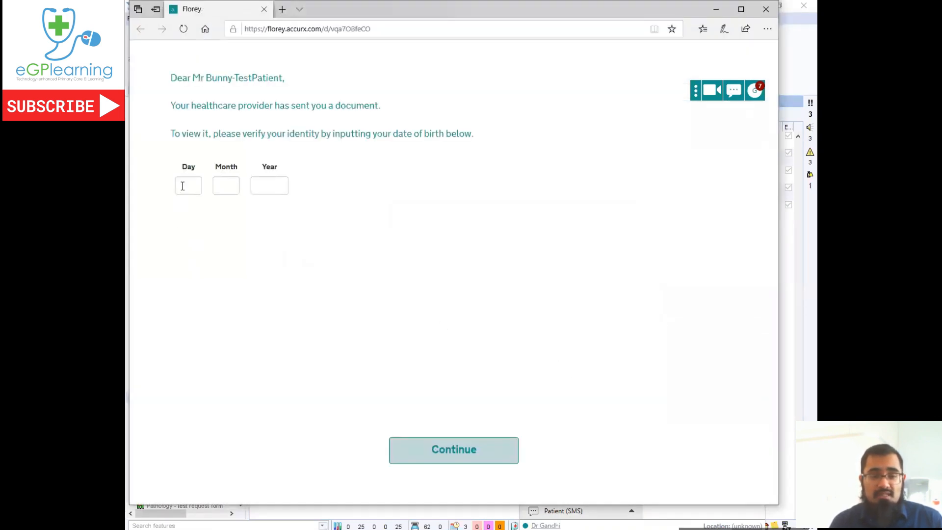
{"action": "type", "text": "01"}
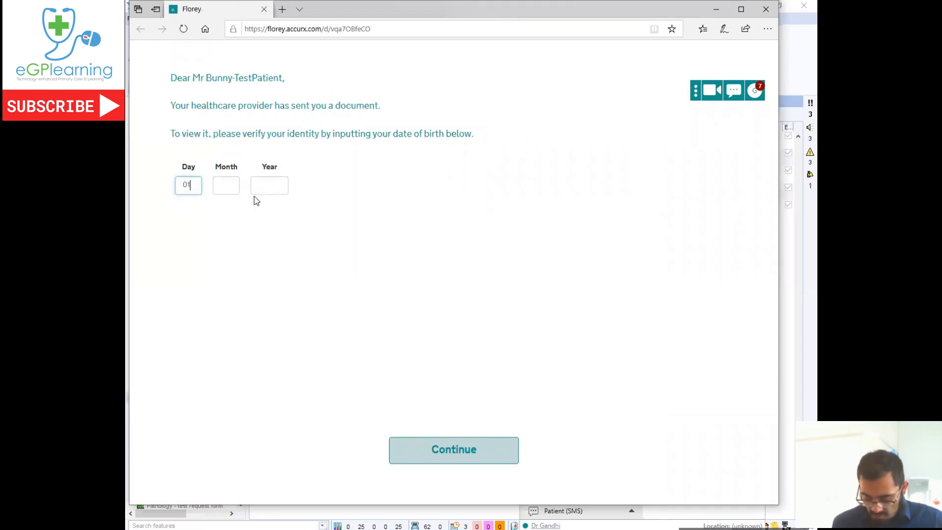
{"action": "type", "text": "01"}
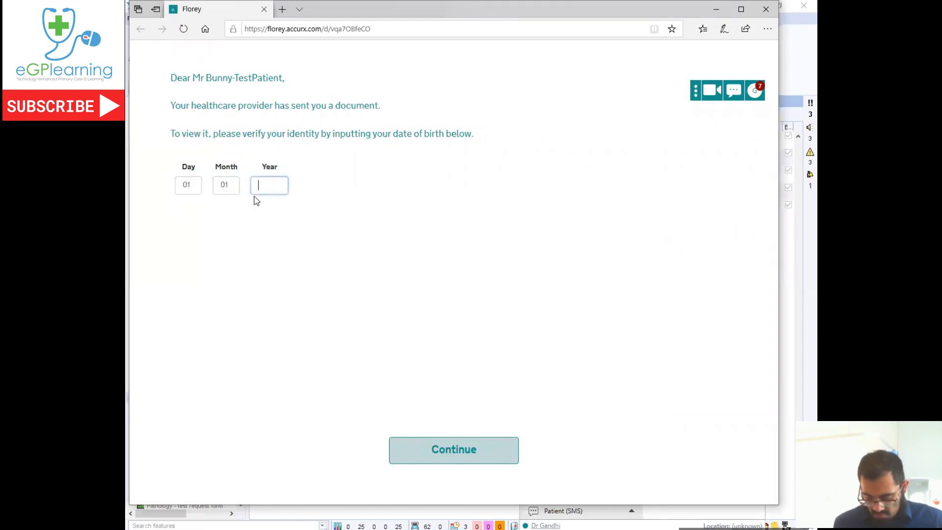
{"action": "type", "text": "1910"}
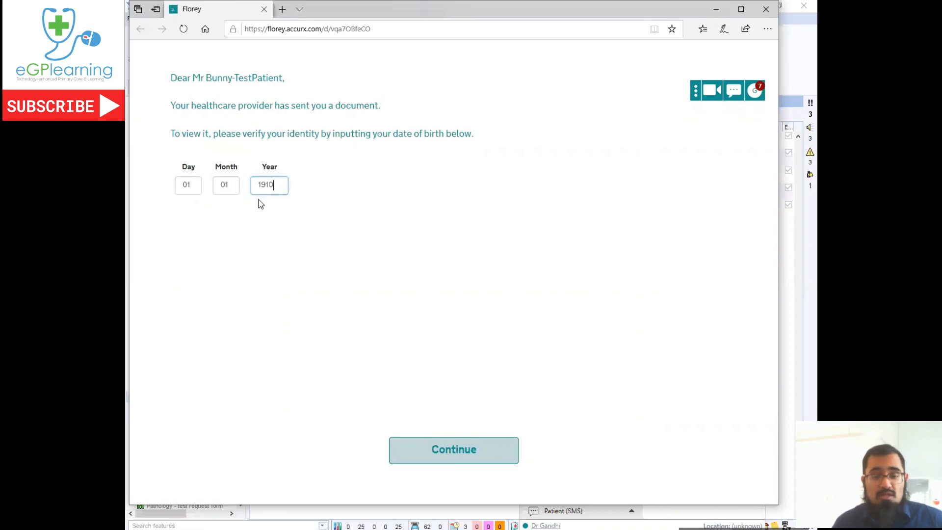
{"action": "left_click", "coordinate": [454, 450]}
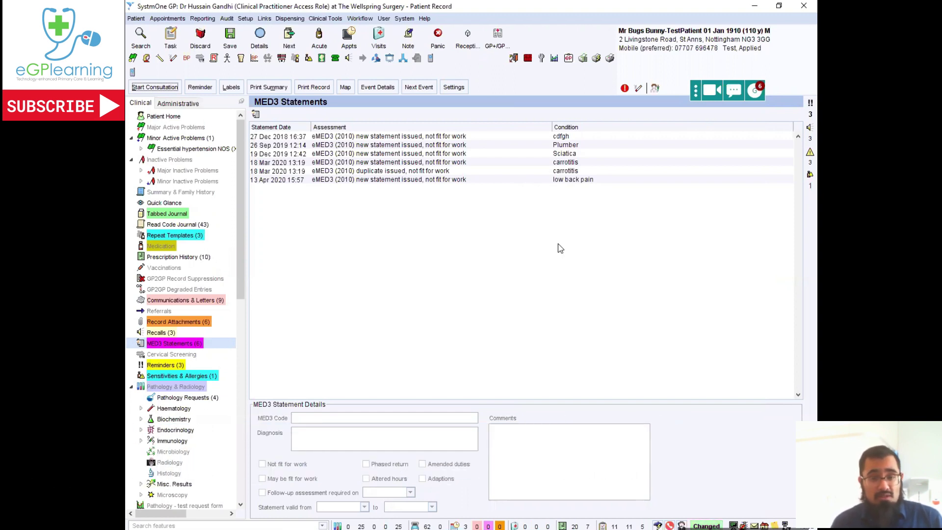
{"action": "mouse_move", "coordinate": [287, 360]}
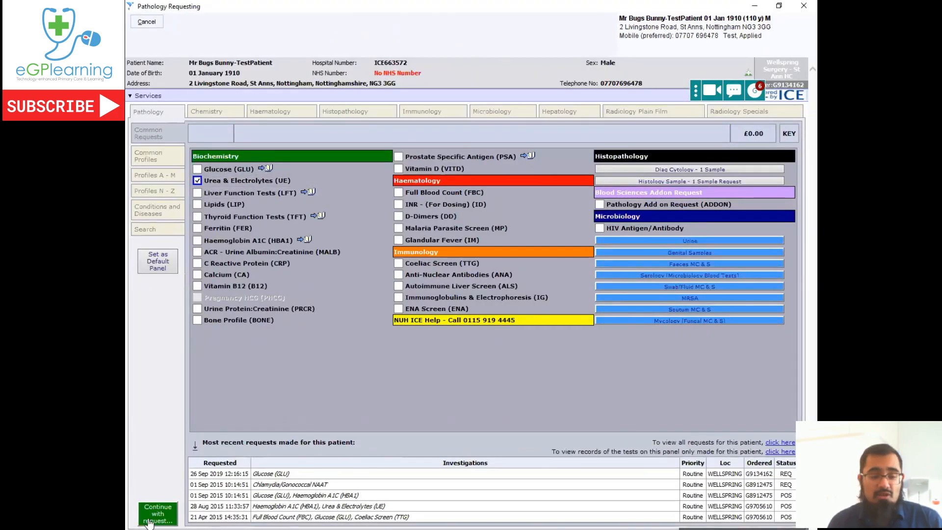
Accept the U&E request with details 'med review', collect later, postponed summary, no infection risk.
{"action": "left_click", "coordinate": [158, 517]}
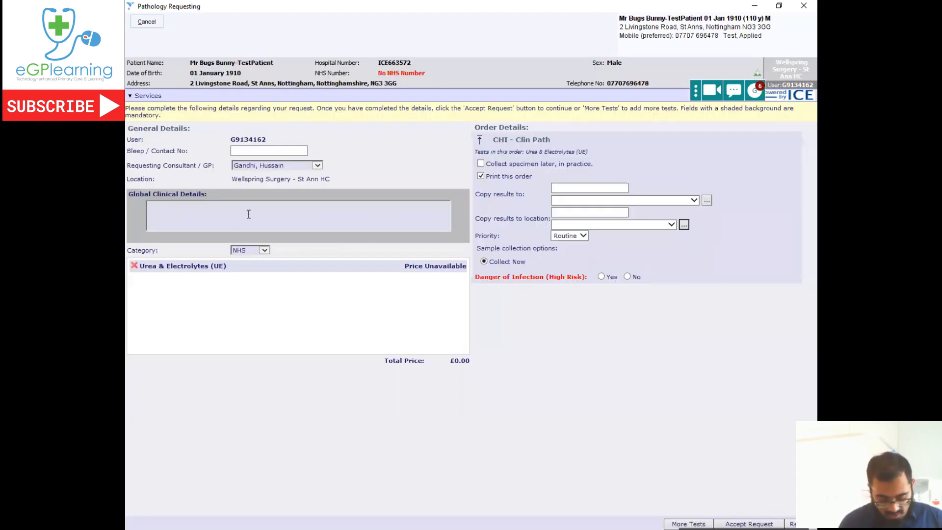
{"action": "type", "text": "med review"}
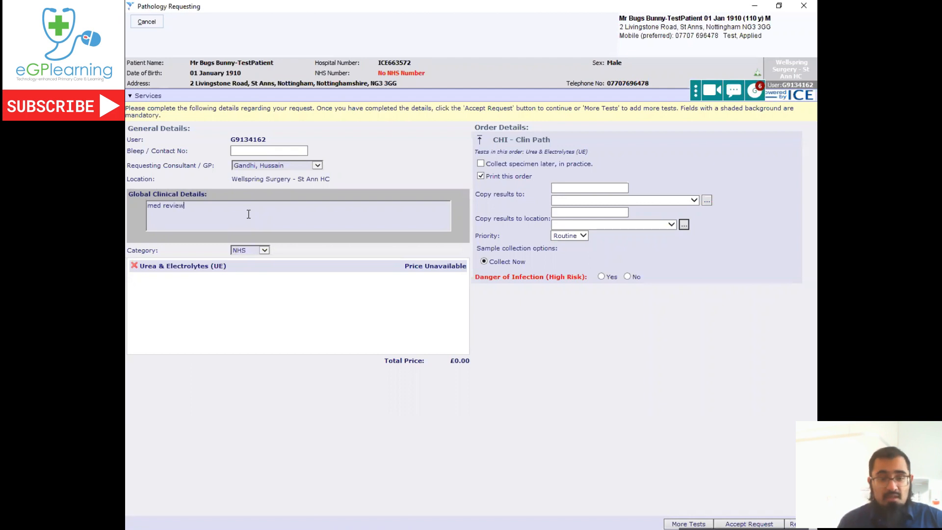
{"action": "left_click", "coordinate": [480, 164]}
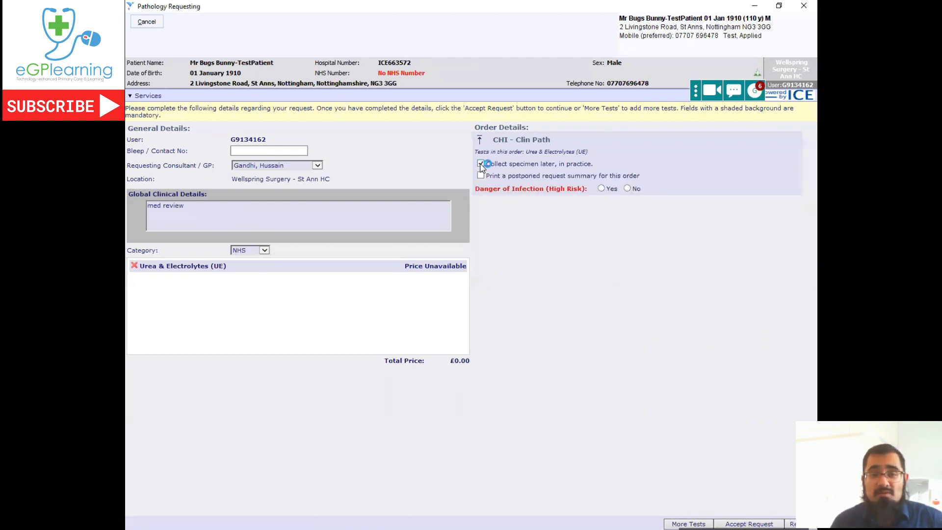
{"action": "left_click", "coordinate": [481, 176]}
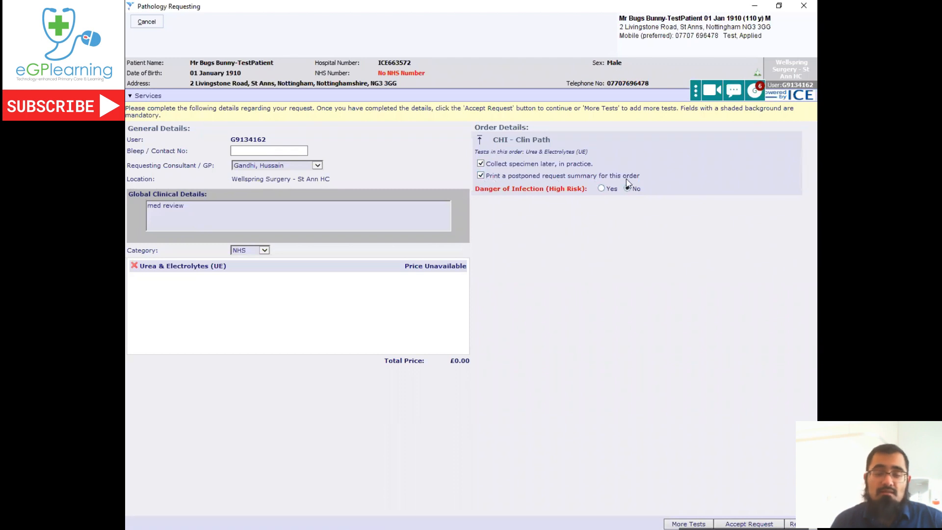
{"action": "left_click", "coordinate": [627, 189]}
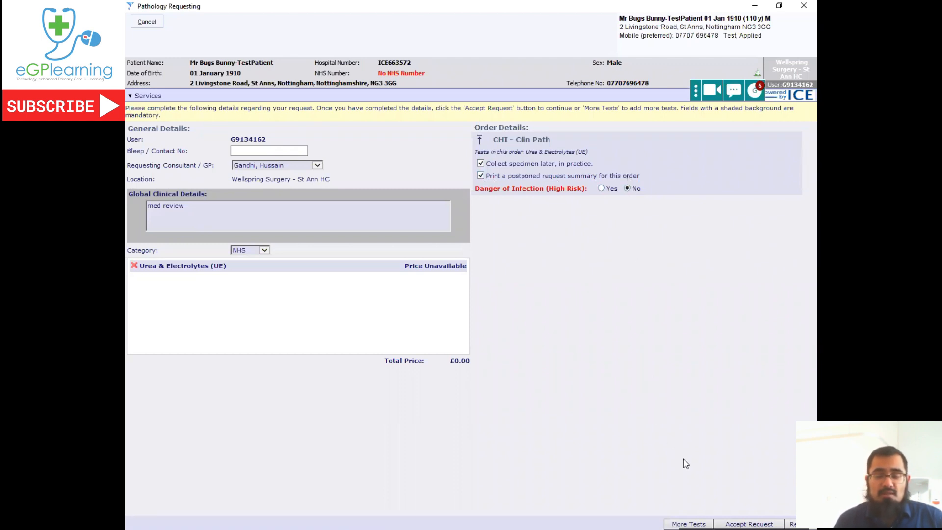
{"action": "mouse_move", "coordinate": [740, 524]}
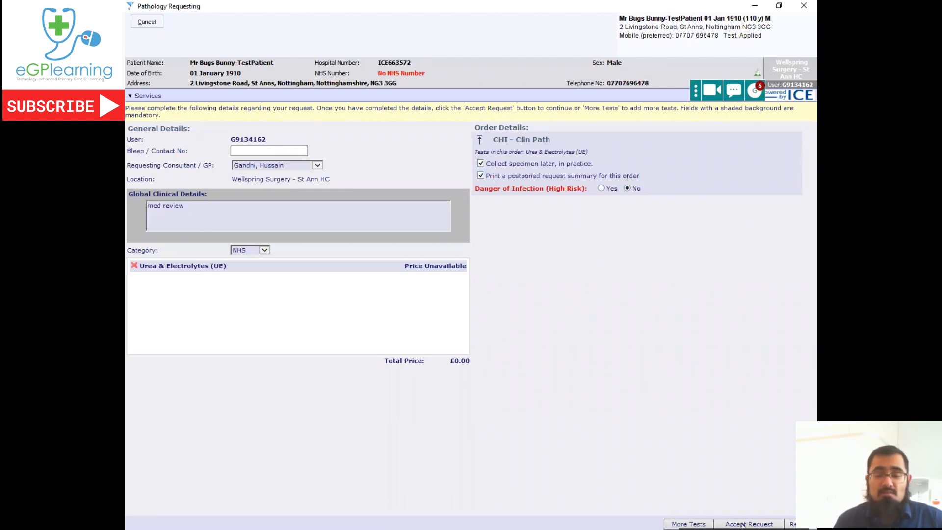
{"action": "left_click", "coordinate": [749, 523]}
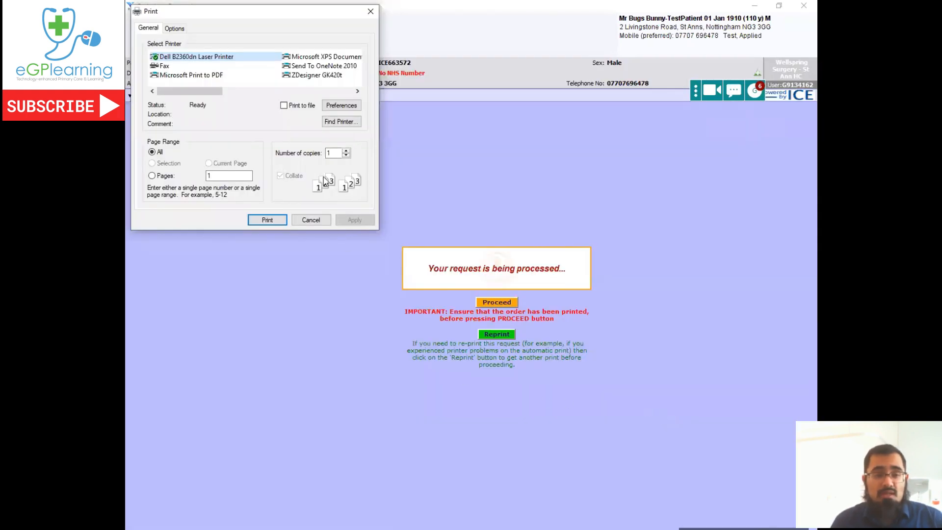
Print the request to a PDF named 'bb. 1.1.10 path form' and proceed.
{"action": "left_click", "coordinate": [186, 75]}
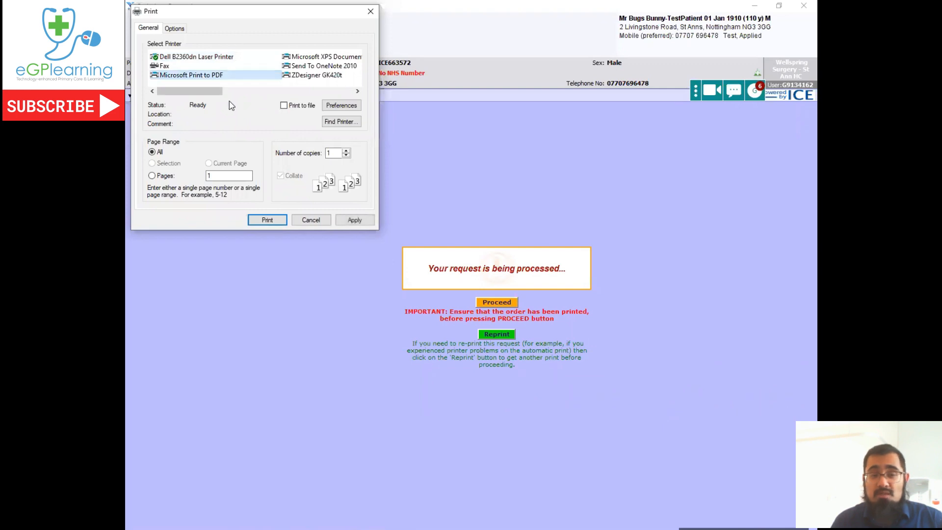
{"action": "mouse_move", "coordinate": [314, 223]}
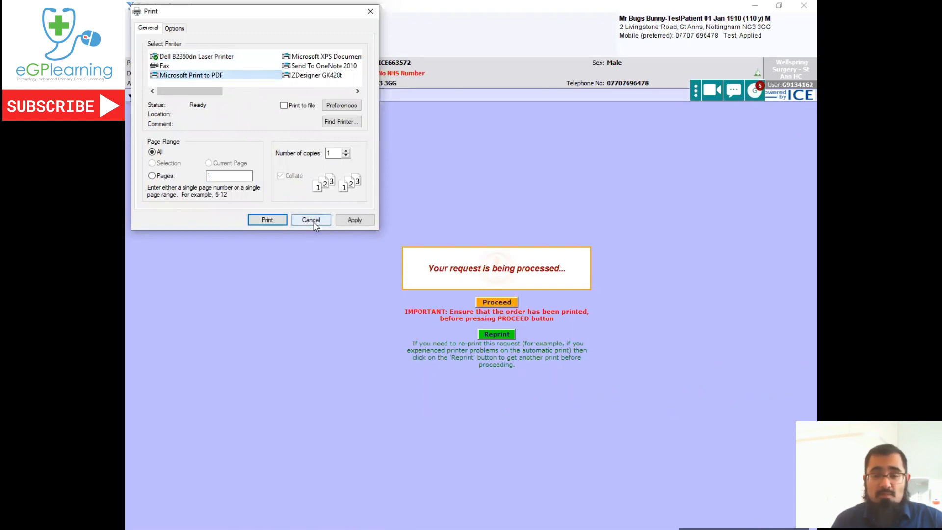
{"action": "mouse_move", "coordinate": [354, 222]}
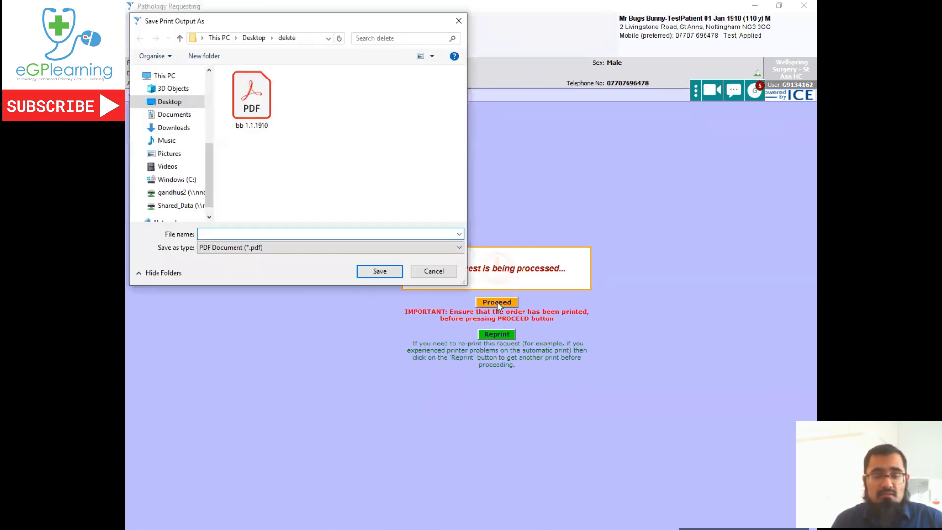
{"action": "mouse_move", "coordinate": [401, 262]}
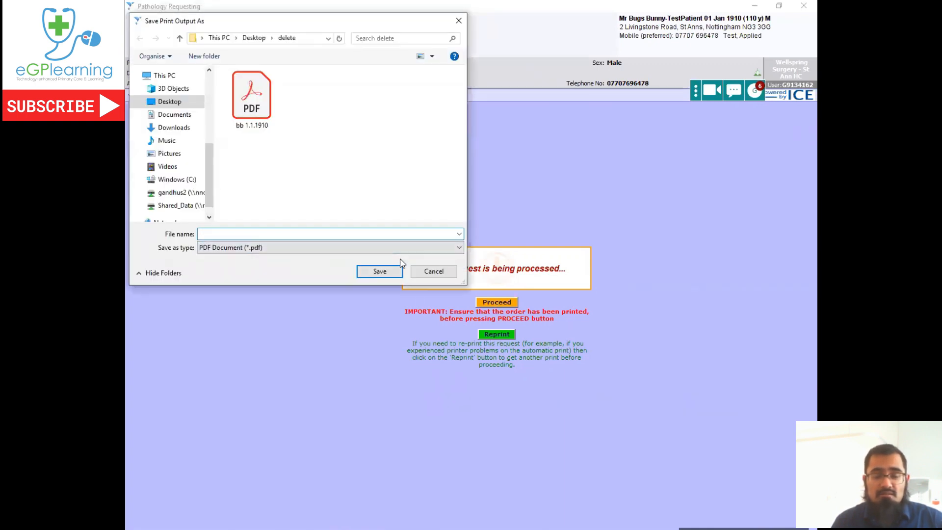
{"action": "left_click", "coordinate": [315, 234]}
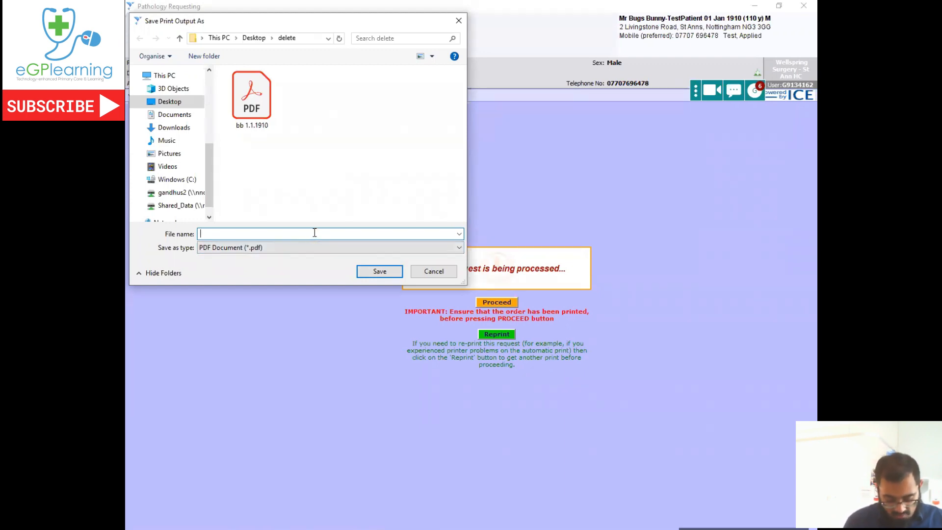
{"action": "type", "text": "bb. 1"}
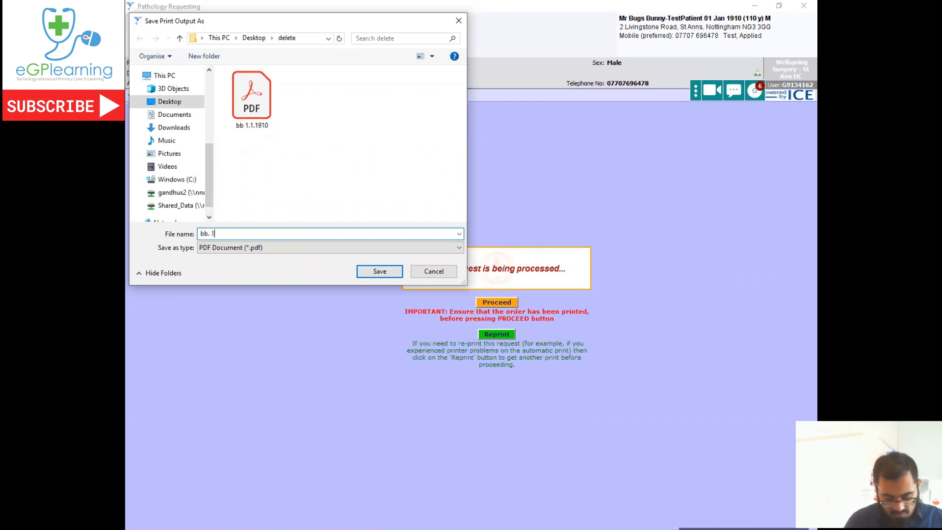
{"action": "type", "text": ".1."}
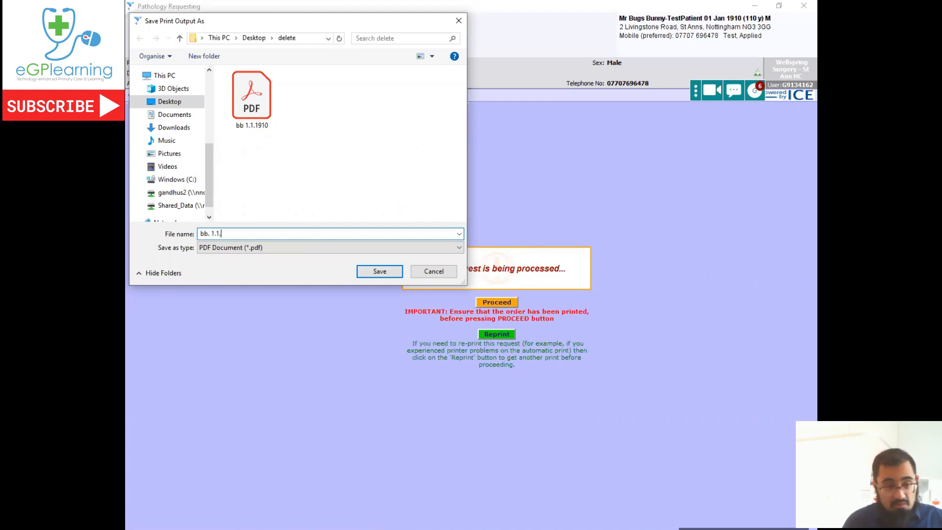
{"action": "type", "text": "10"}
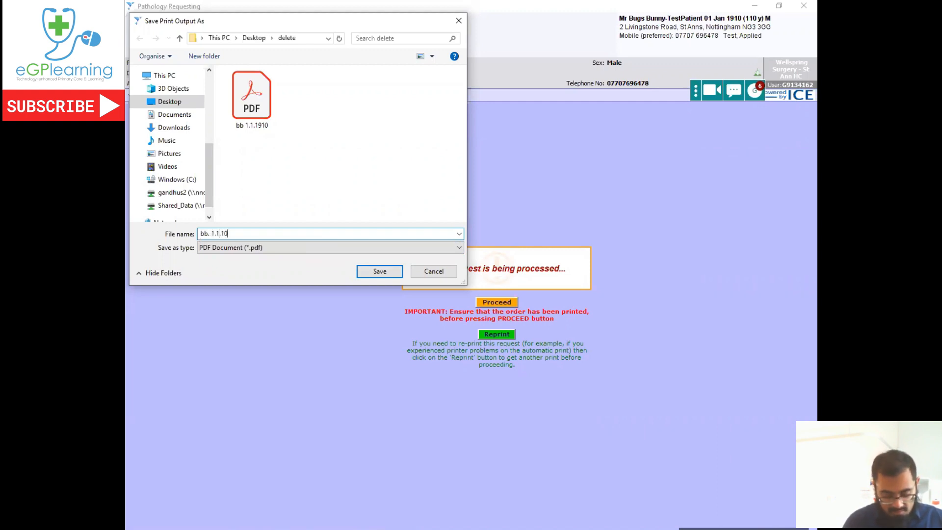
{"action": "type", "text": "path form"}
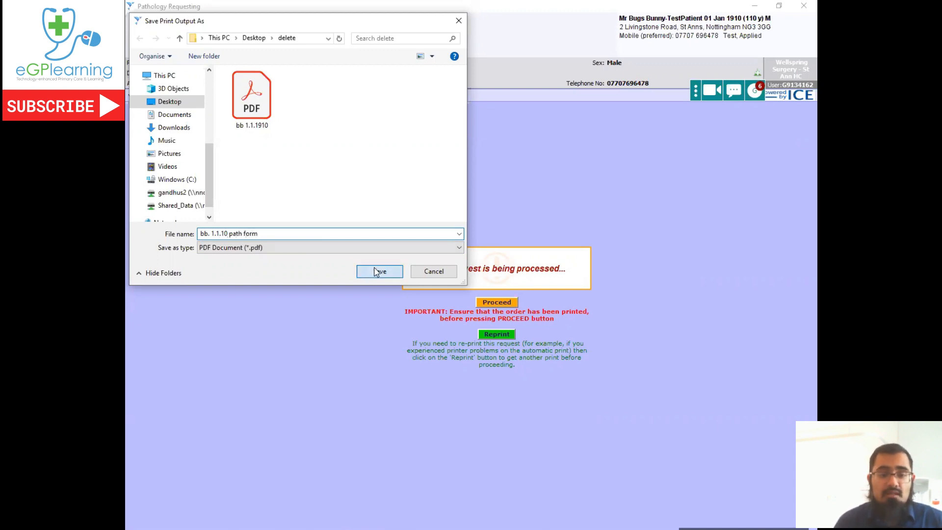
{"action": "left_click", "coordinate": [379, 272]}
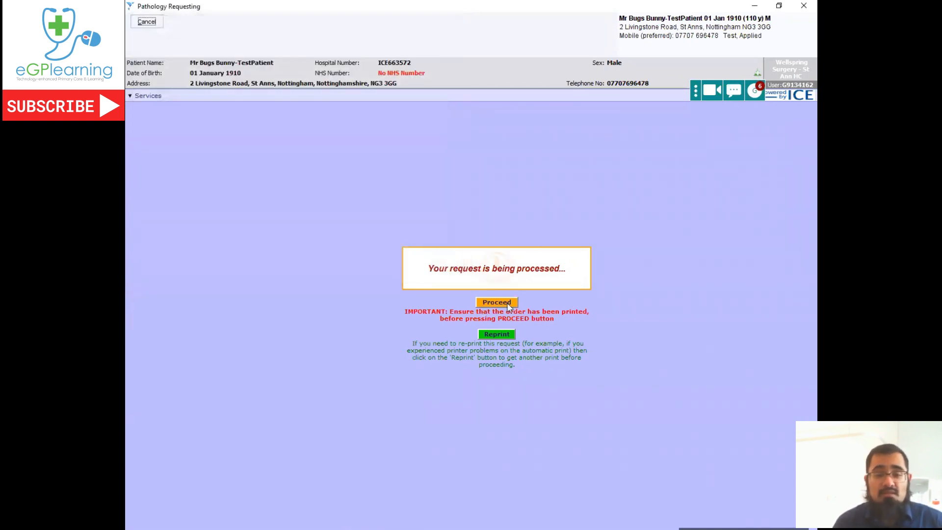
{"action": "left_click", "coordinate": [497, 302]}
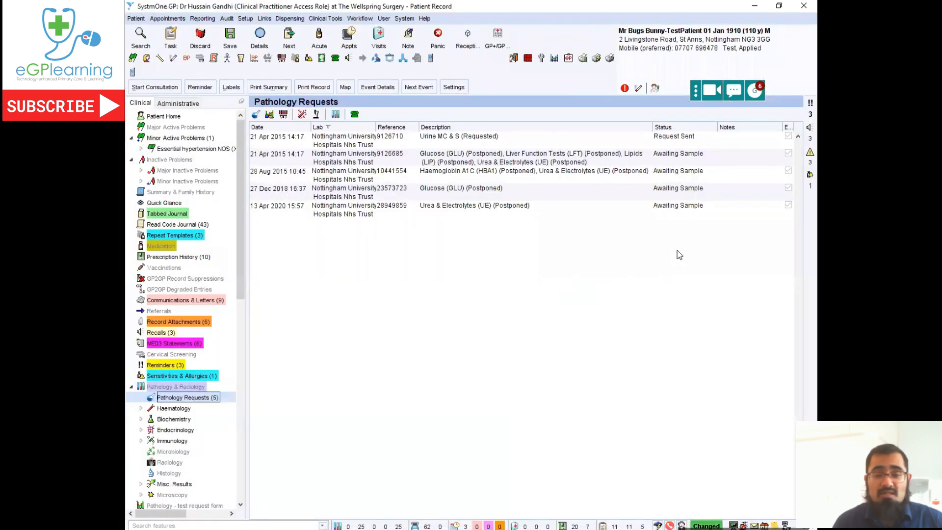
Send the patient an Accurx SMS 'here is you path form' with the PDF attached.
{"action": "left_click", "coordinate": [733, 90]}
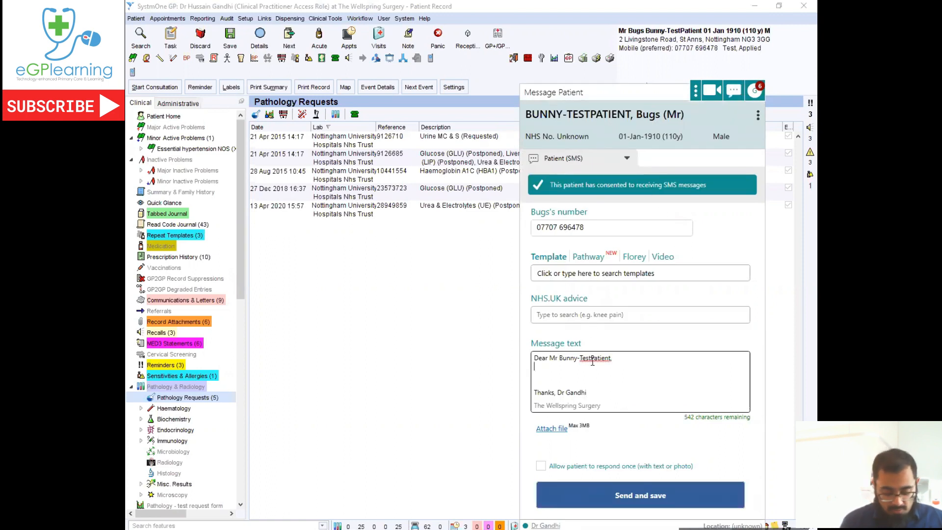
{"action": "type", "text": "here"}
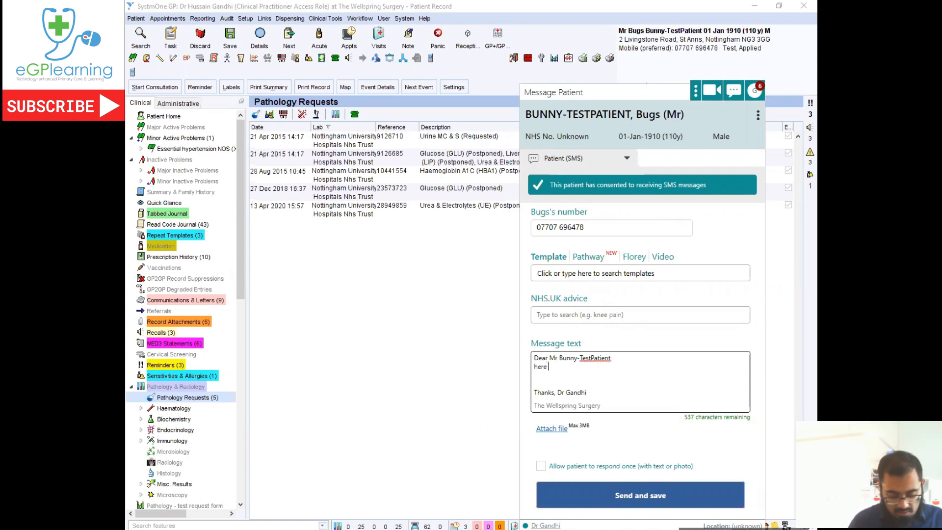
{"action": "type", "text": "is you path fo"}
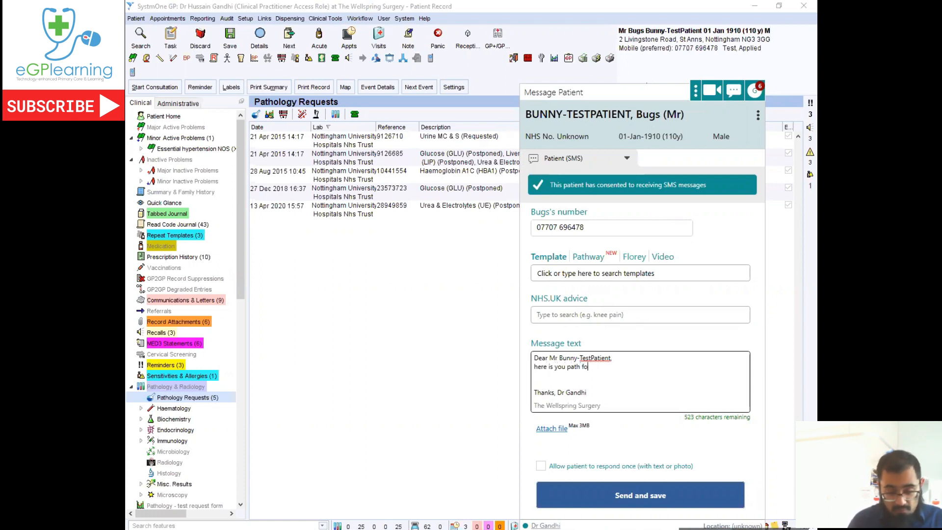
{"action": "type", "text": "rm"}
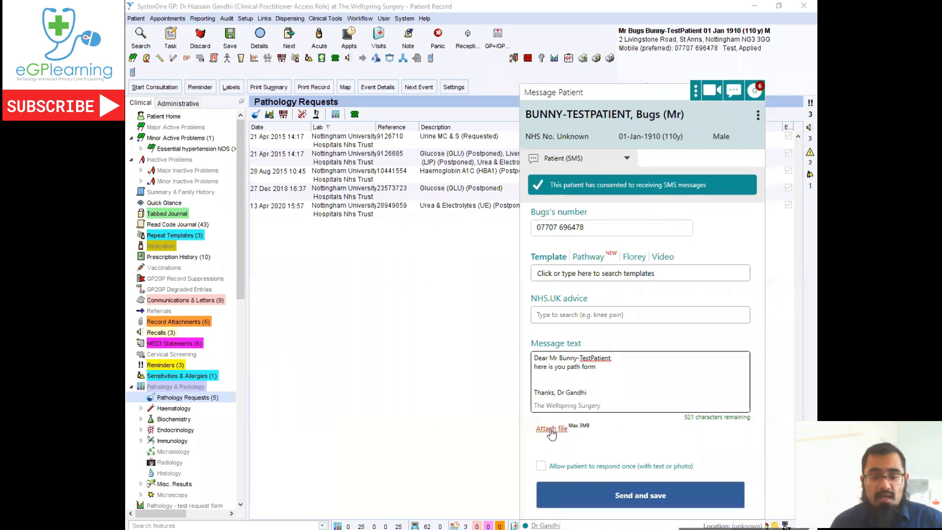
{"action": "left_click", "coordinate": [551, 428]}
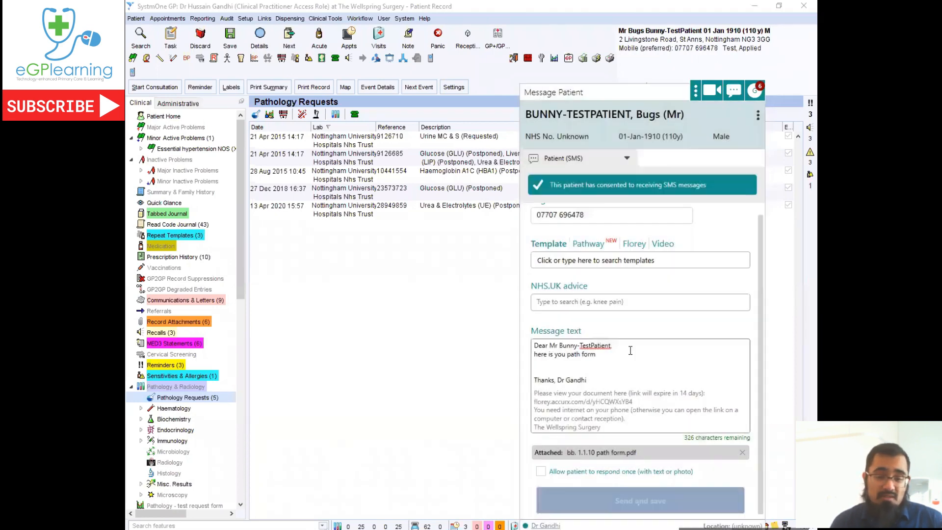
{"action": "left_click", "coordinate": [640, 501]}
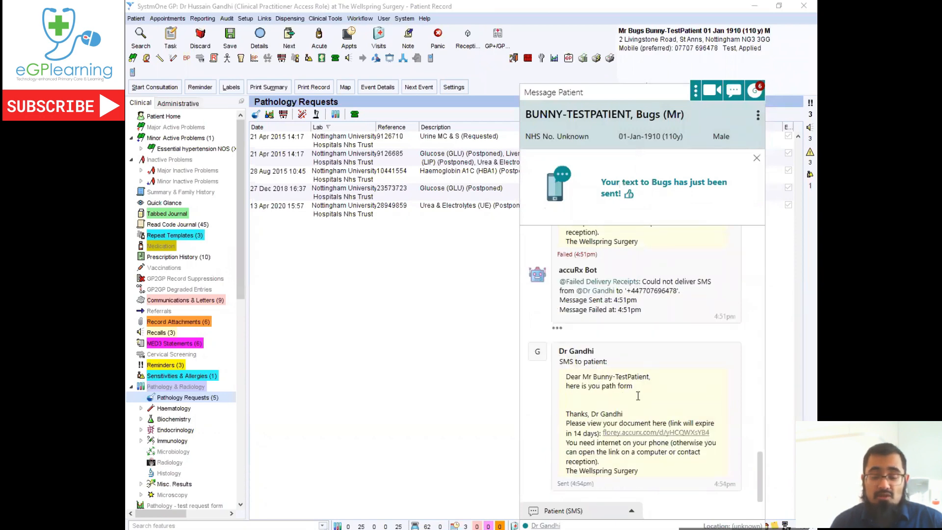
{"action": "scroll", "scroll_direction": "down", "scroll_amount": 3}
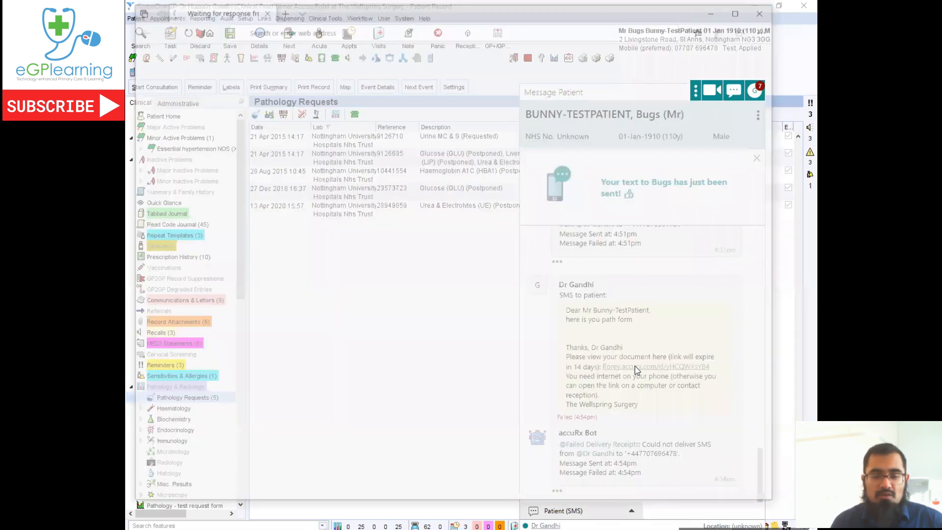
Open the Florey link from the sent SMS and verify date of birth 01/01/1910.
{"action": "left_click", "coordinate": [656, 367]}
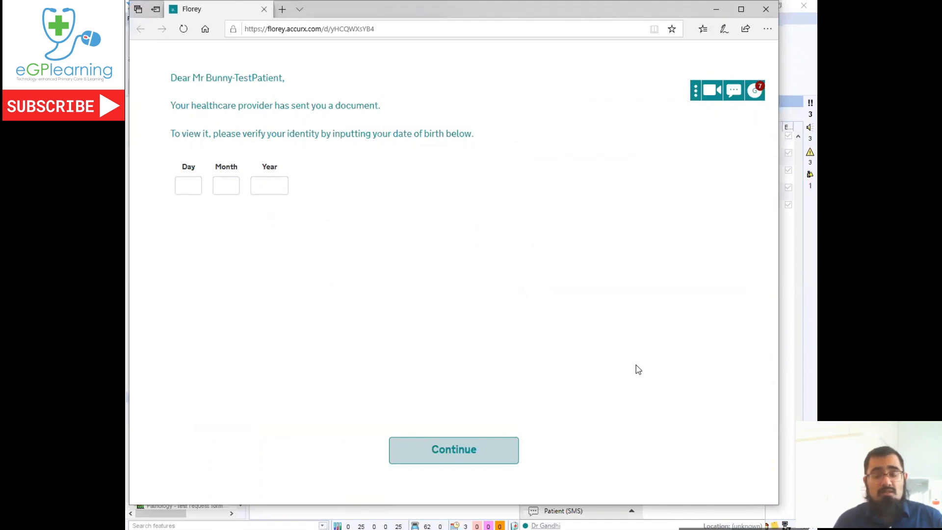
{"action": "mouse_move", "coordinate": [354, 229]}
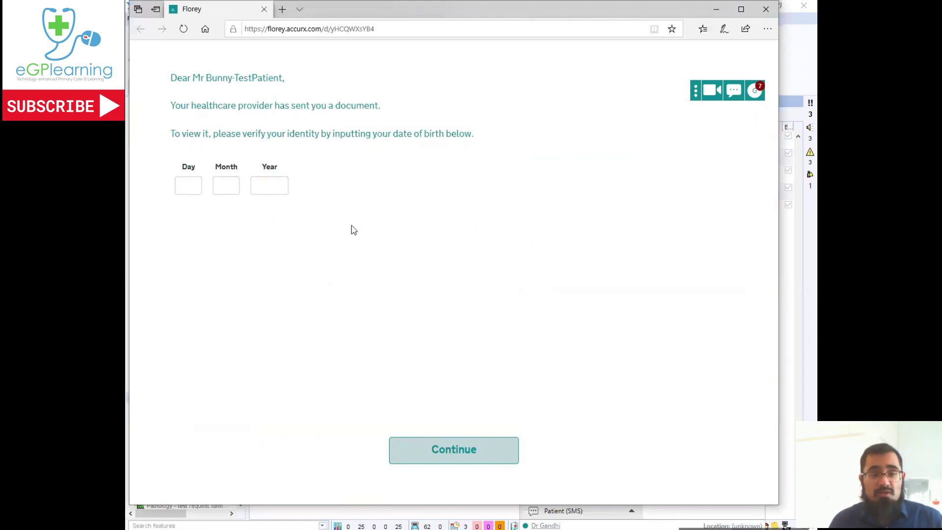
{"action": "left_click", "coordinate": [188, 186]}
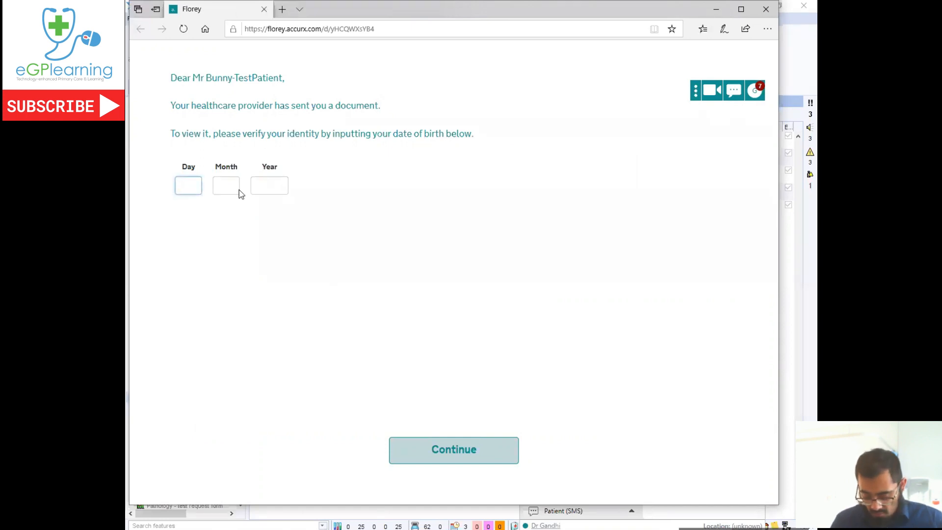
{"action": "type", "text": "01"}
{"action": "left_click", "coordinate": [270, 185]}
{"action": "type", "text": "1"}
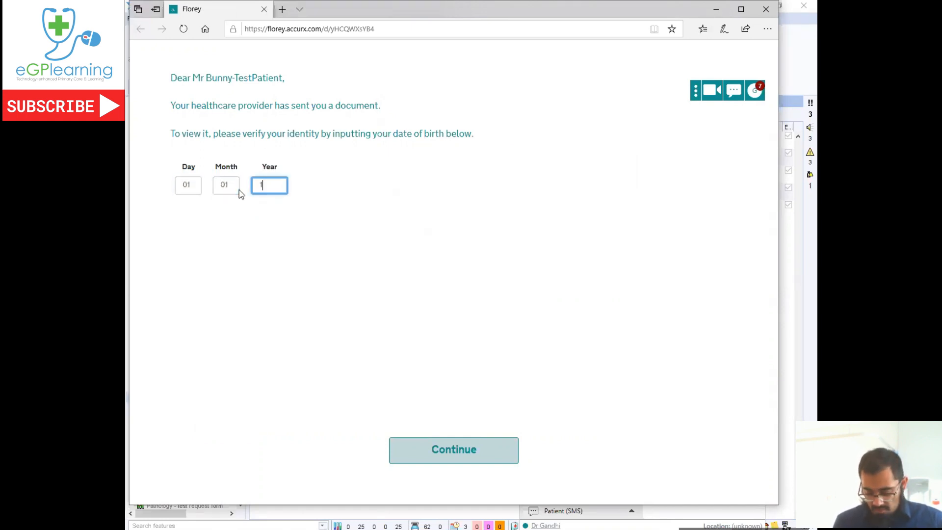
{"action": "type", "text": "910"}
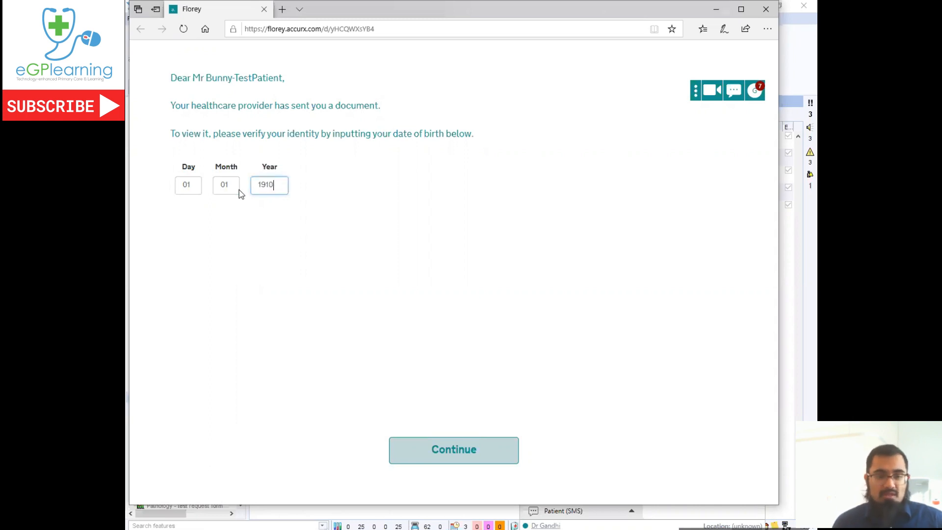
{"action": "mouse_move", "coordinate": [441, 458]}
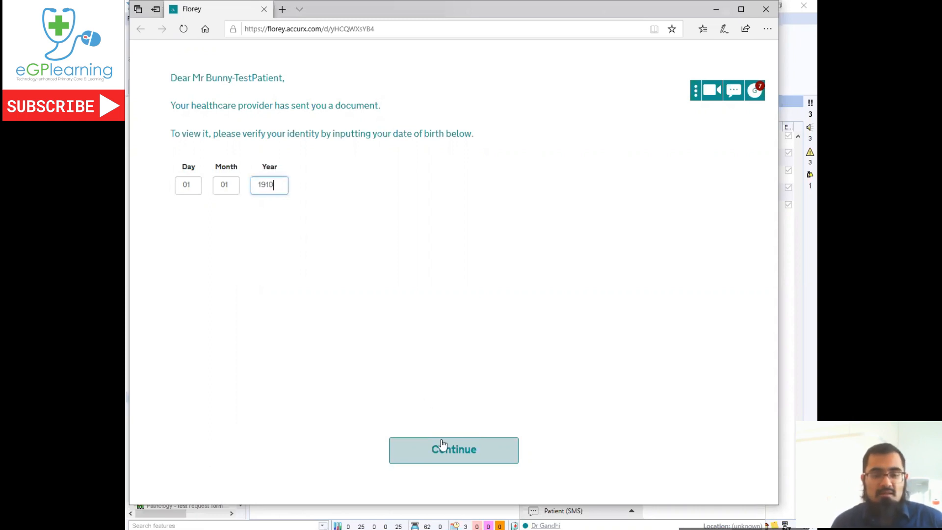
{"action": "left_click", "coordinate": [454, 450]}
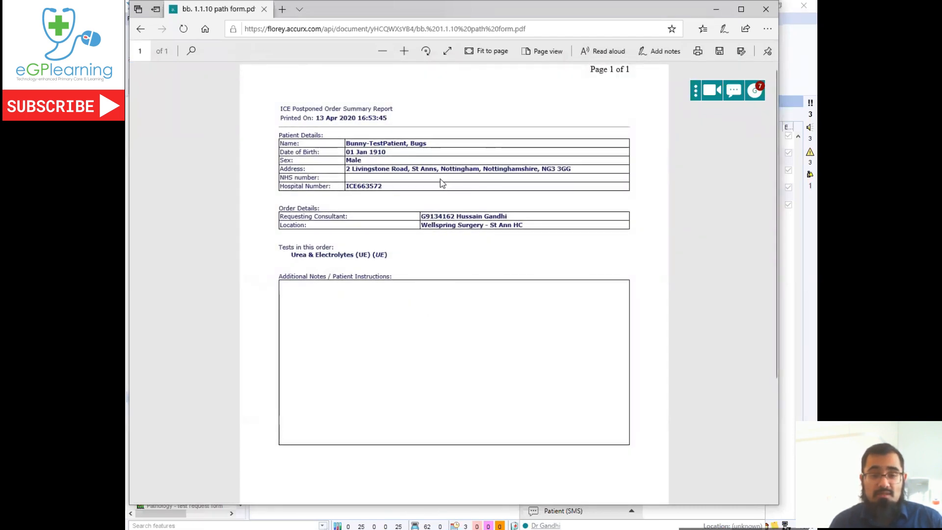
Scroll through the 'bb. 1.1.10 path form' PDF showing the Urea & Electrolytes order.
{"action": "scroll", "scroll_direction": "down", "scroll_amount": 3}
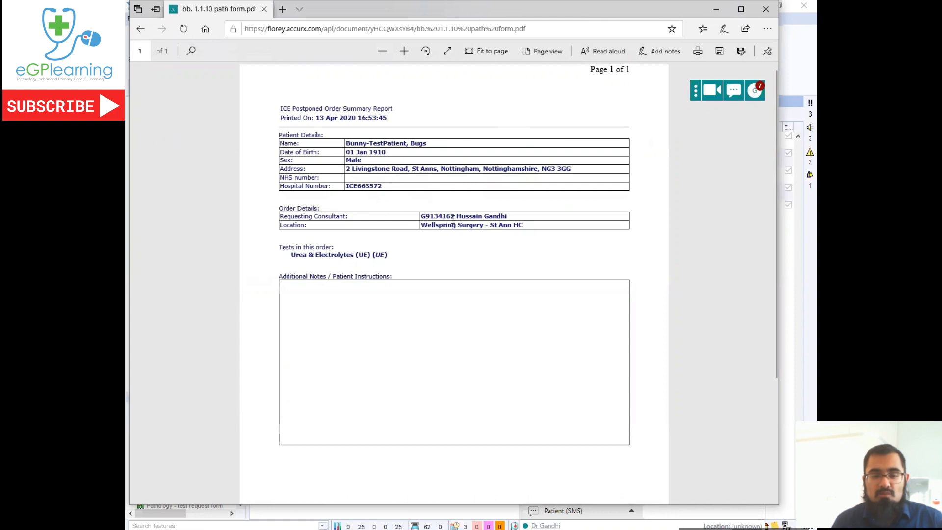
{"action": "mouse_move", "coordinate": [414, 252]}
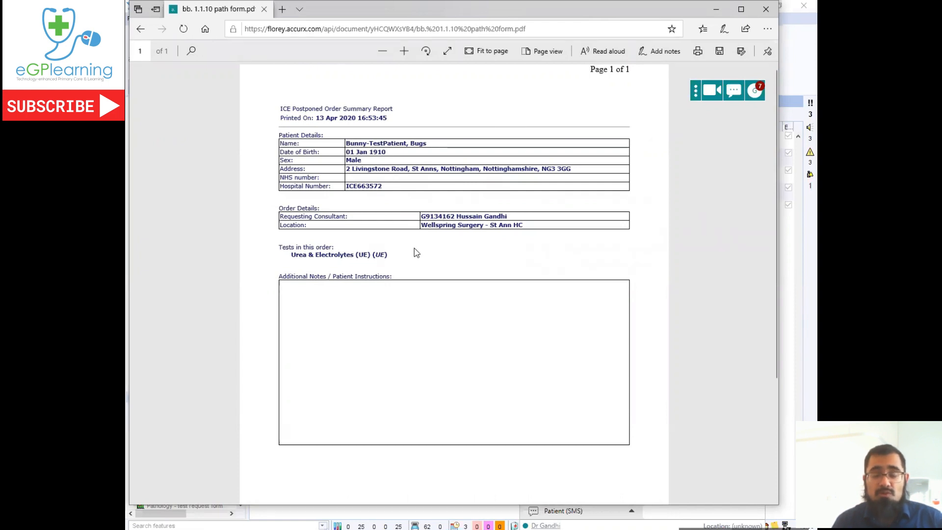